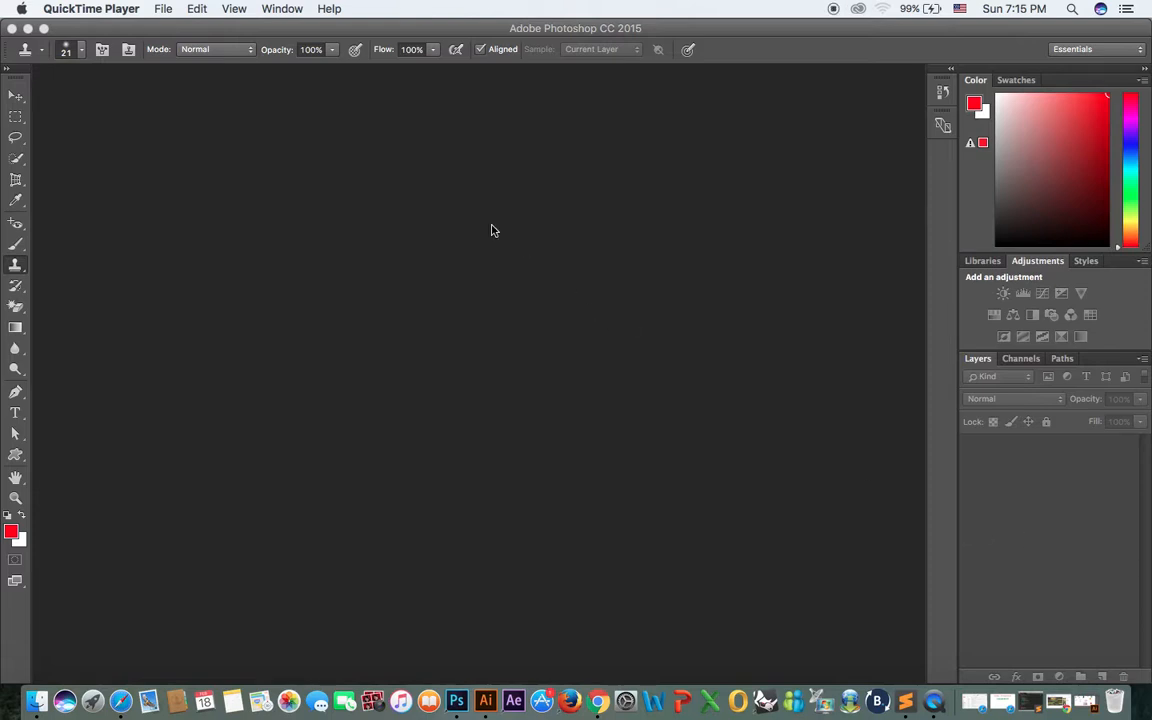
# Browse the Desktop in the Open dialog and pick burj-al-arab-02.jpg
pyautogui.click(164, 8)
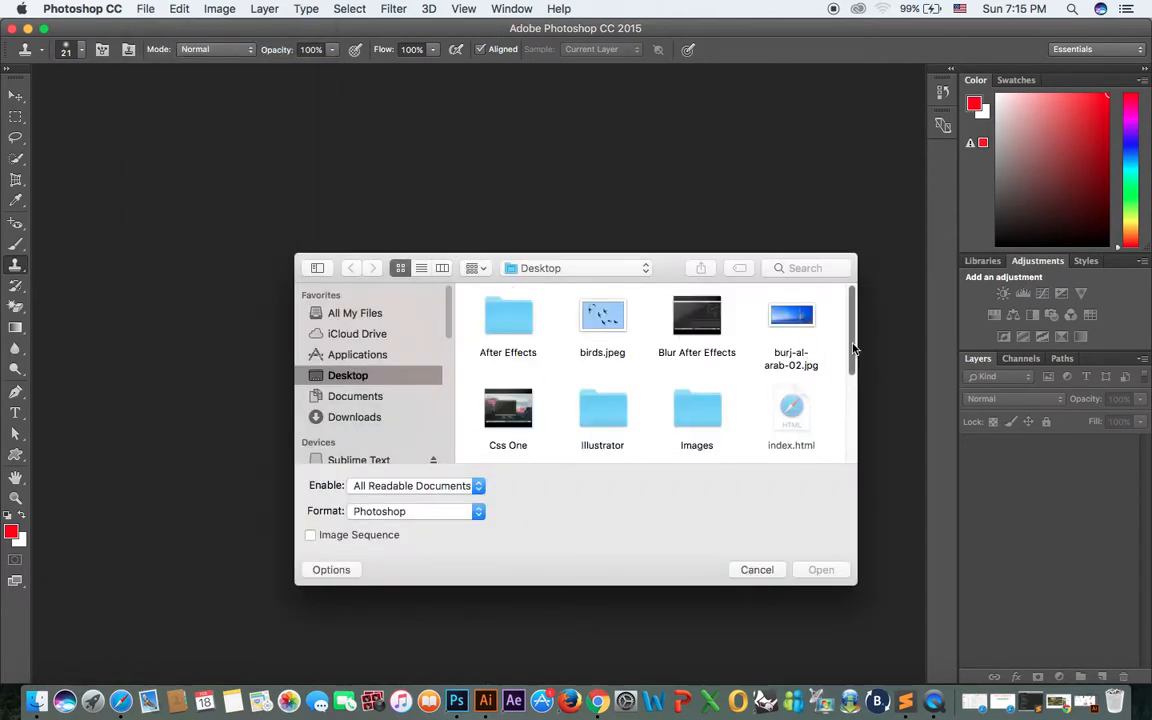
pyautogui.scroll(-3)
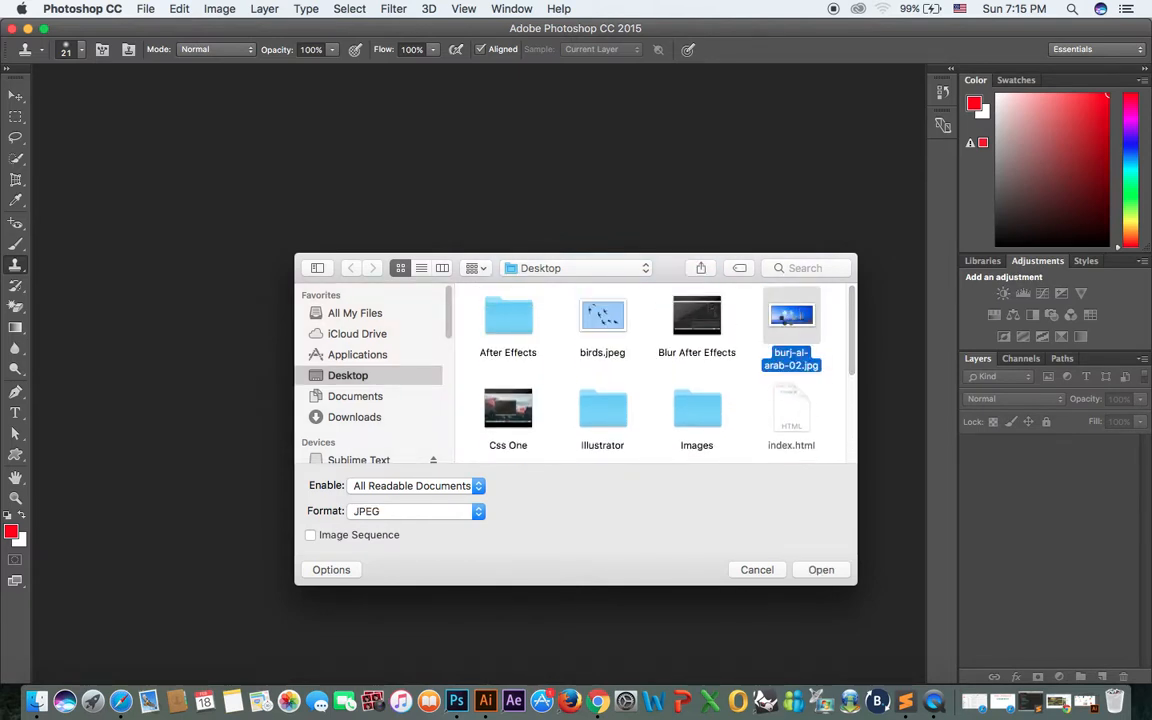
# Open the photo and clone-stamp a second Burj Al Arab tower into the sky on the left
pyautogui.click(820, 568)
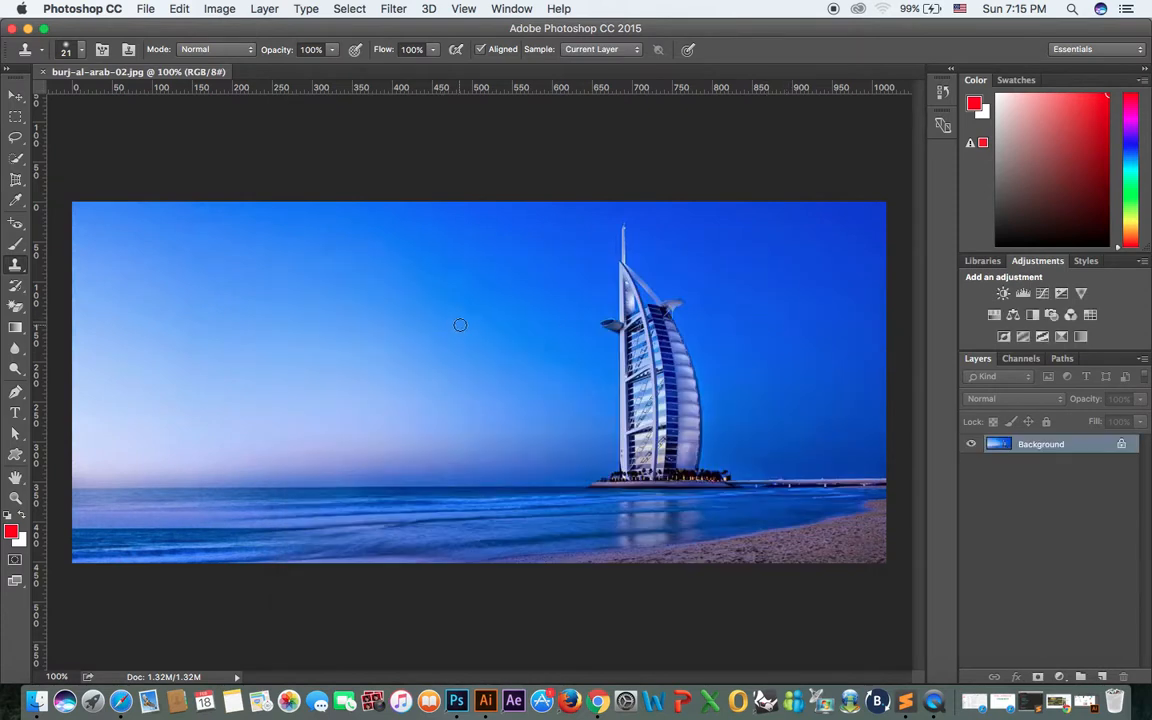
pyautogui.moveTo(16, 270)
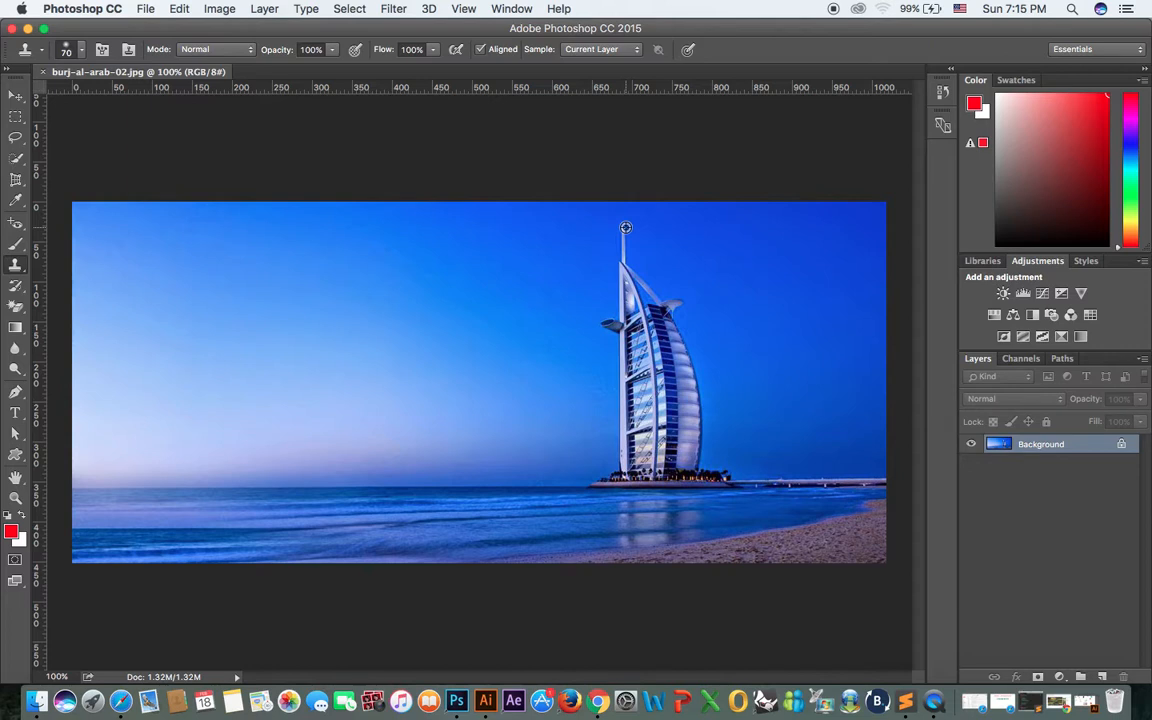
pyautogui.moveTo(374, 238)
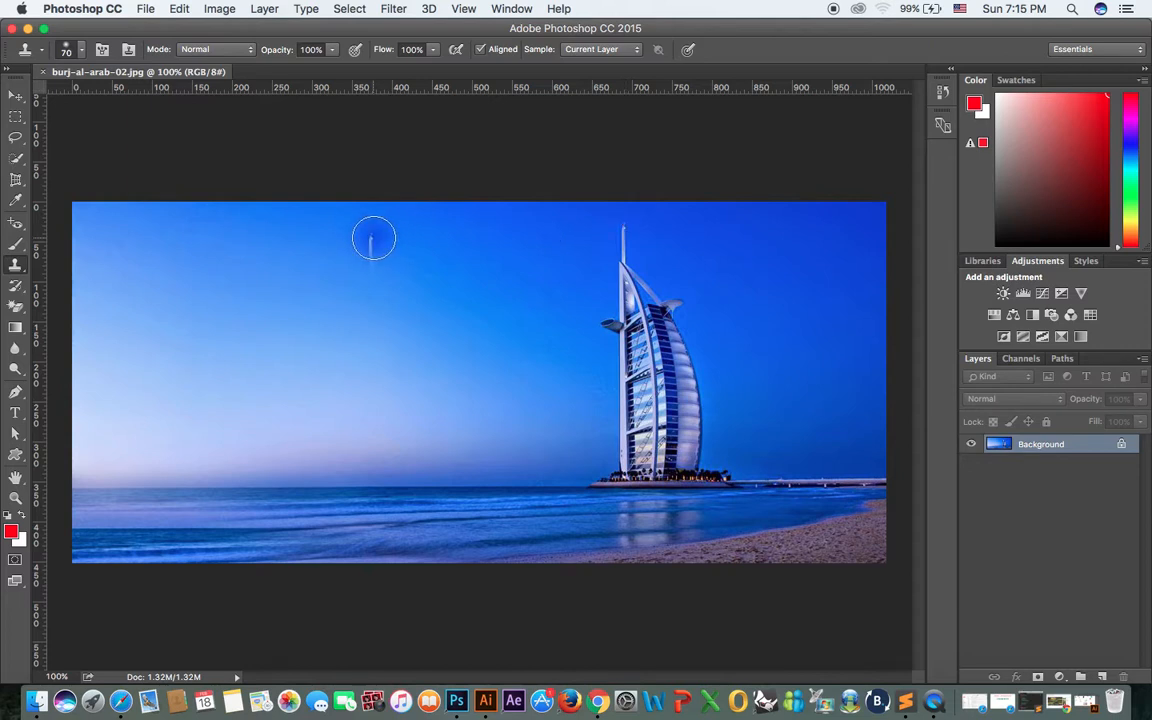
pyautogui.moveTo(396, 232)
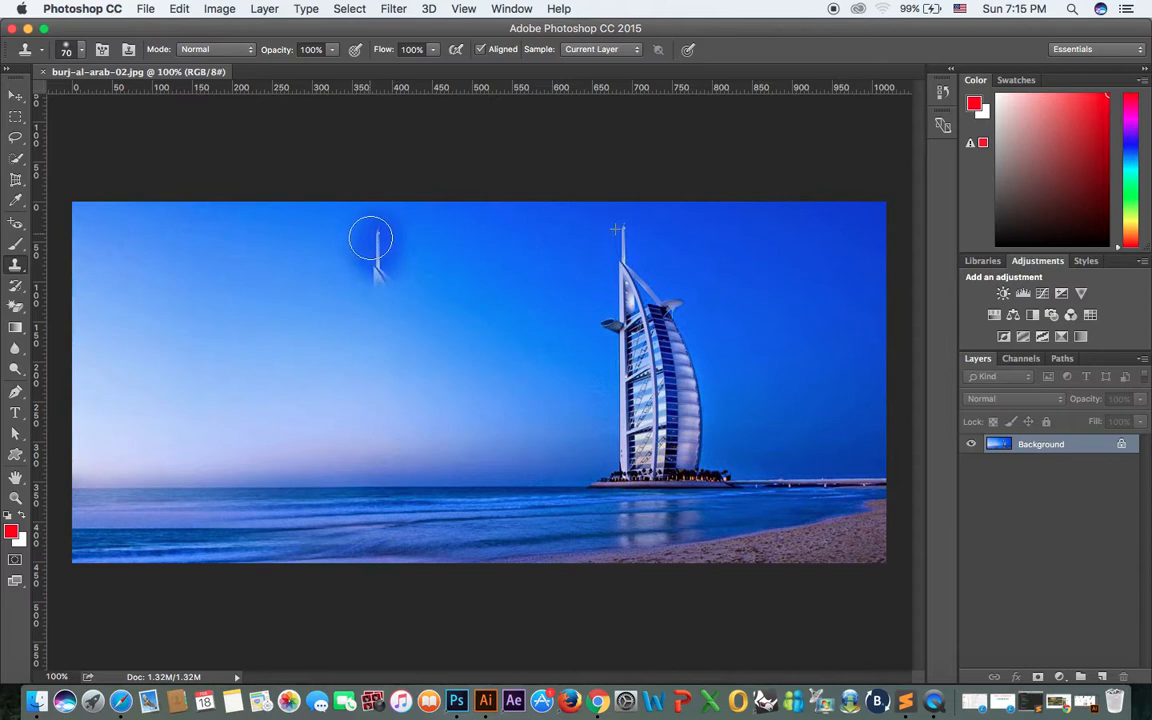
pyautogui.moveTo(372, 240); pyautogui.dragTo(368, 350)
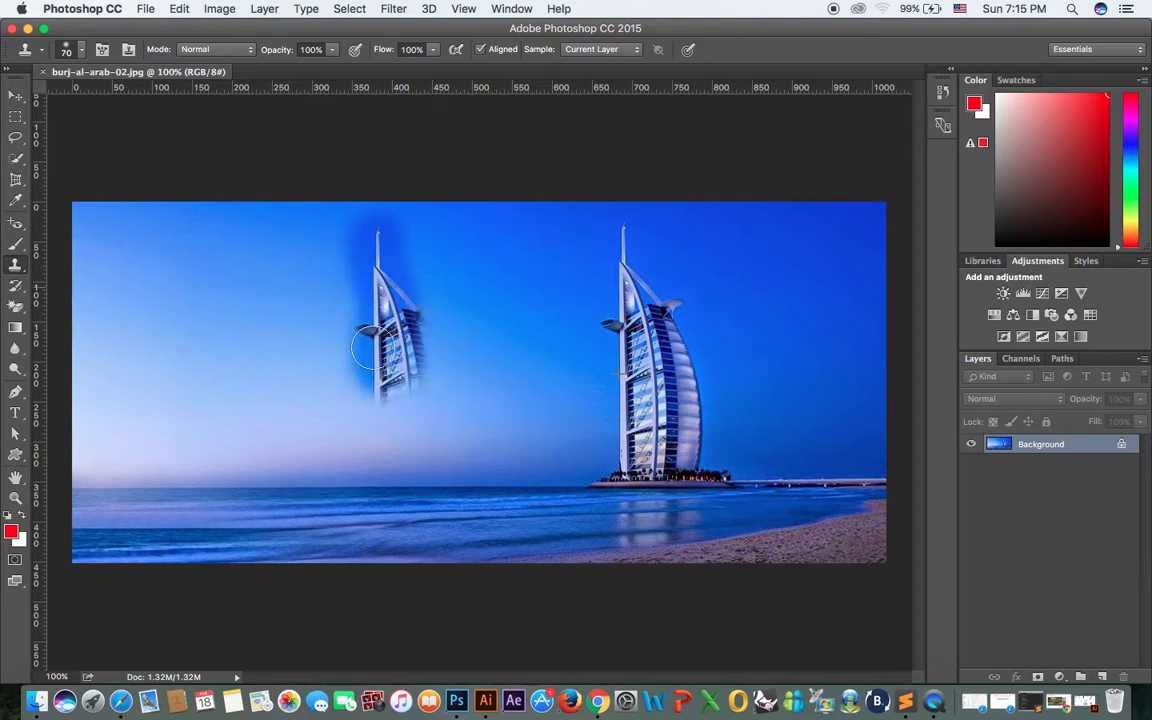
pyautogui.moveTo(364, 340); pyautogui.dragTo(430, 440)
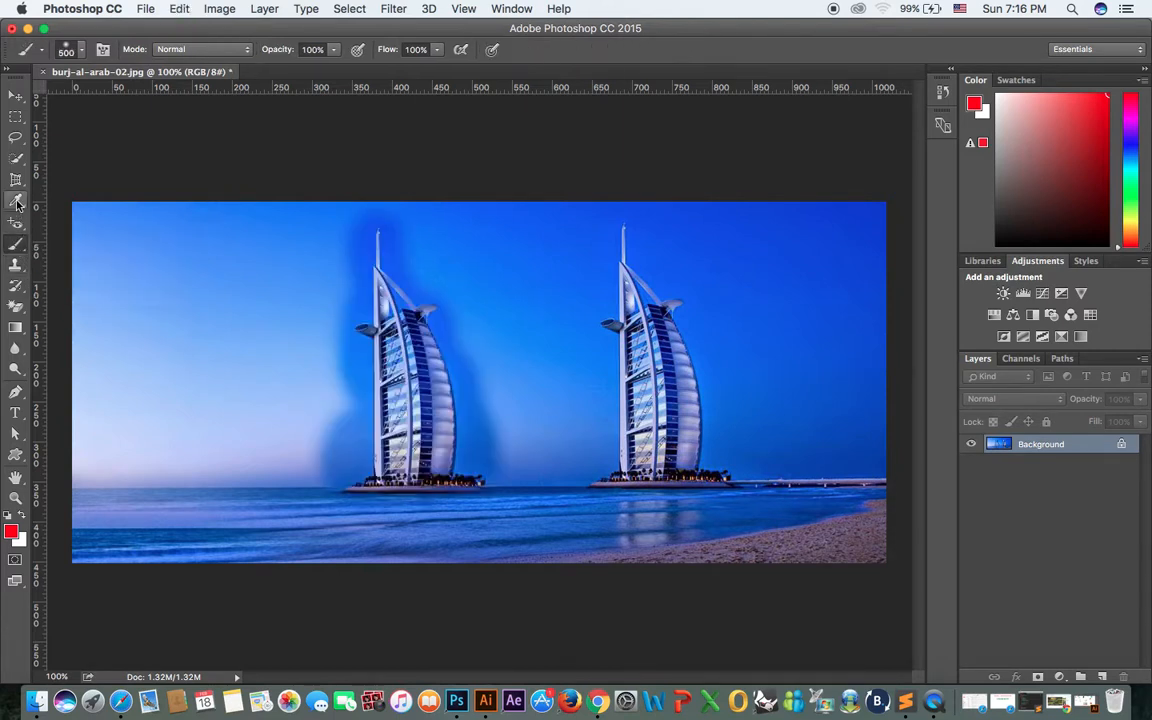
pyautogui.click(16, 202)
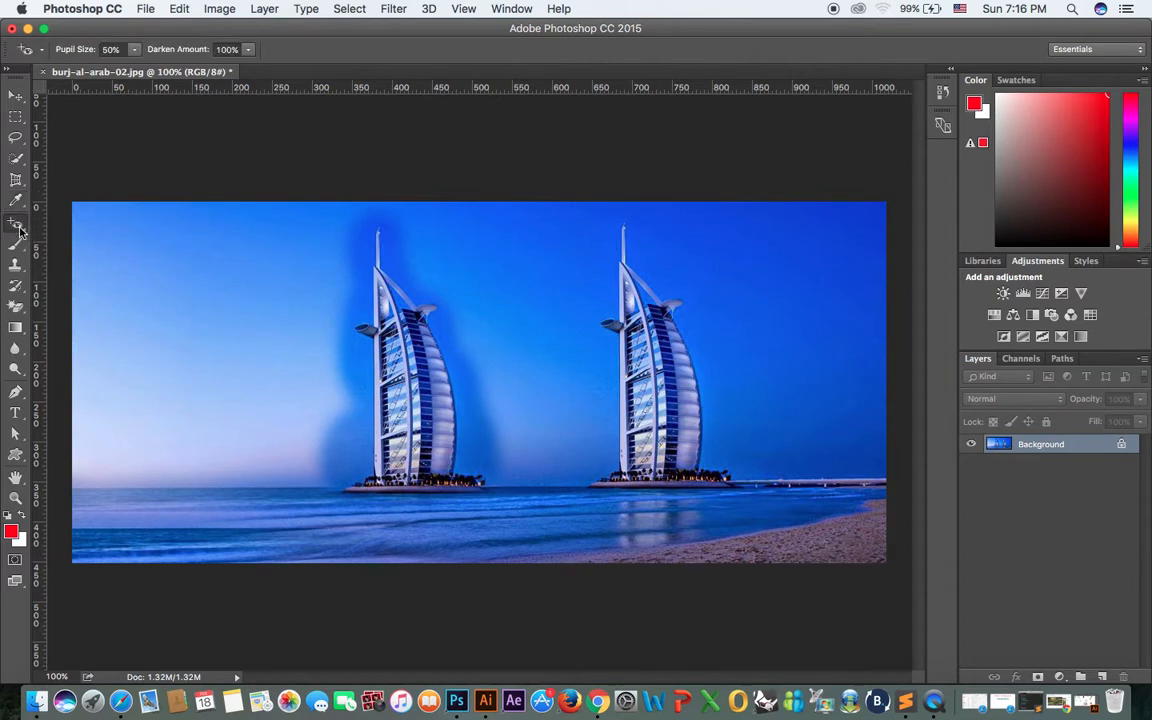
pyautogui.click(16, 224)
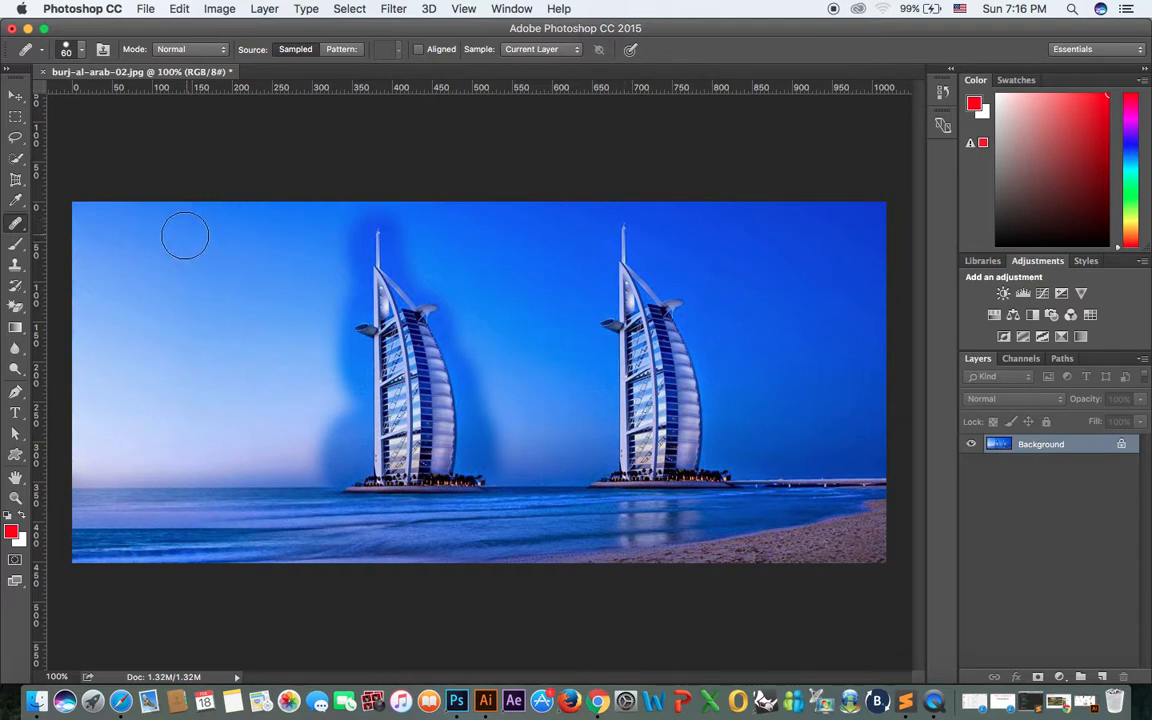
pyautogui.moveTo(184, 236); pyautogui.dragTo(164, 324)
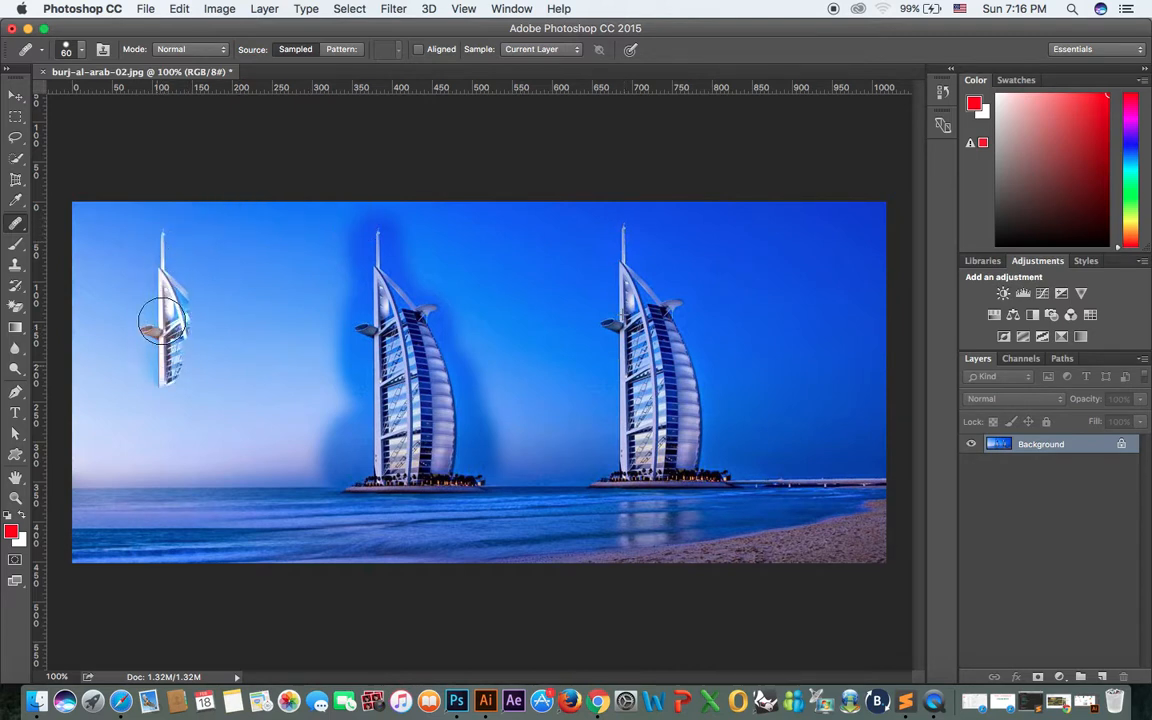
pyautogui.moveTo(164, 320); pyautogui.dragTo(228, 384)
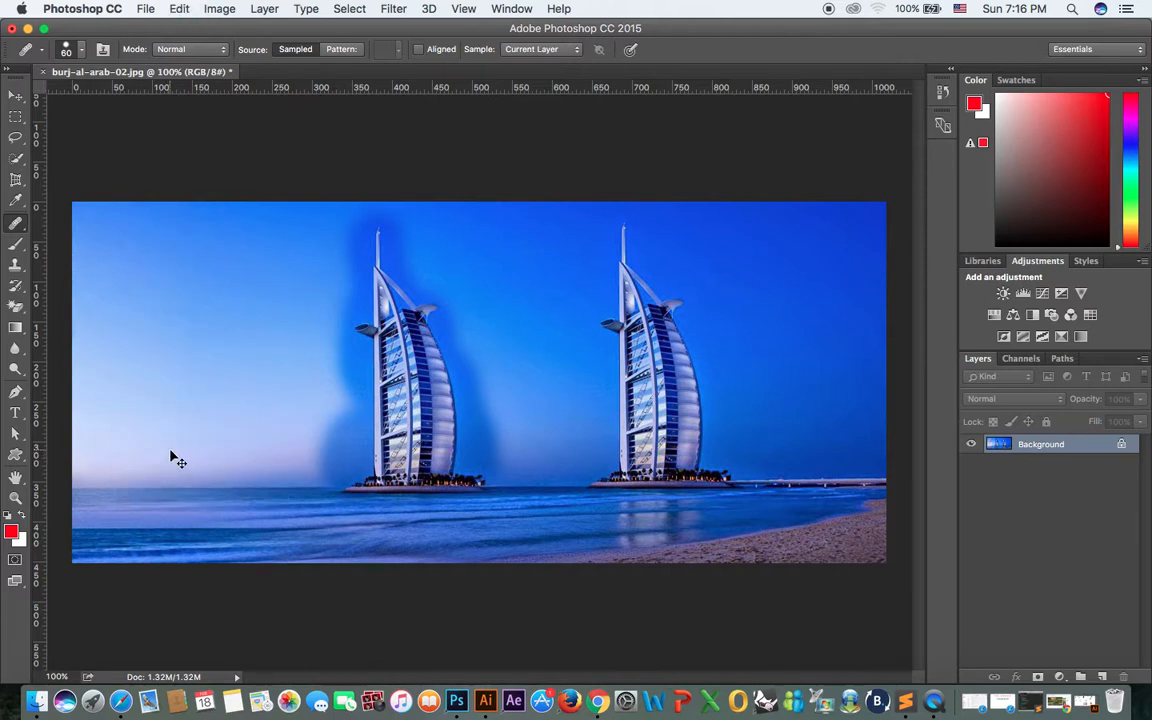
# Create a new 297 × 210 mm, 300 ppi document with a white background
pyautogui.click(146, 8)
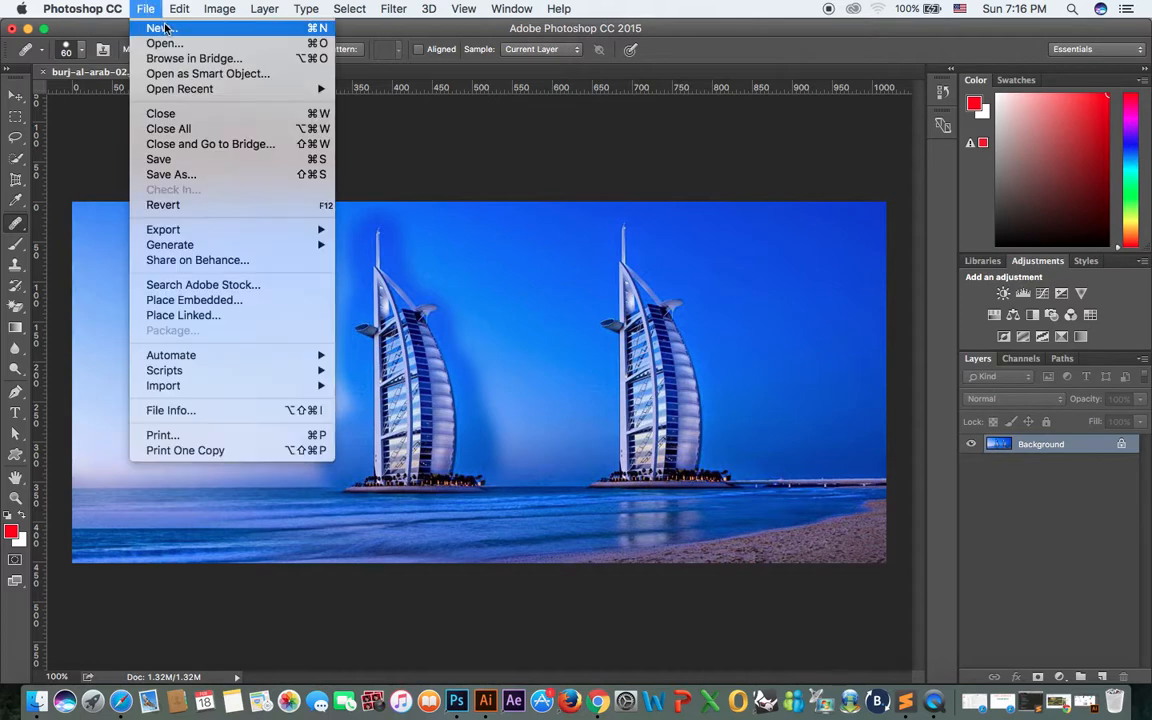
pyautogui.click(158, 28)
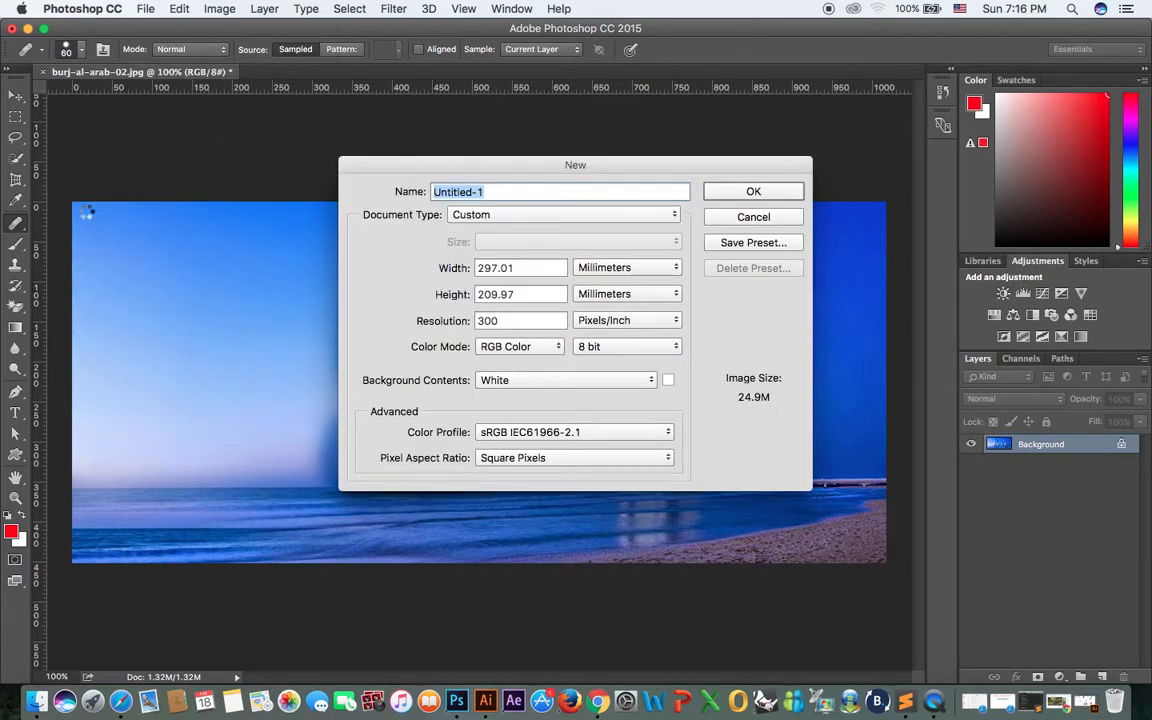
pyautogui.click(752, 192)
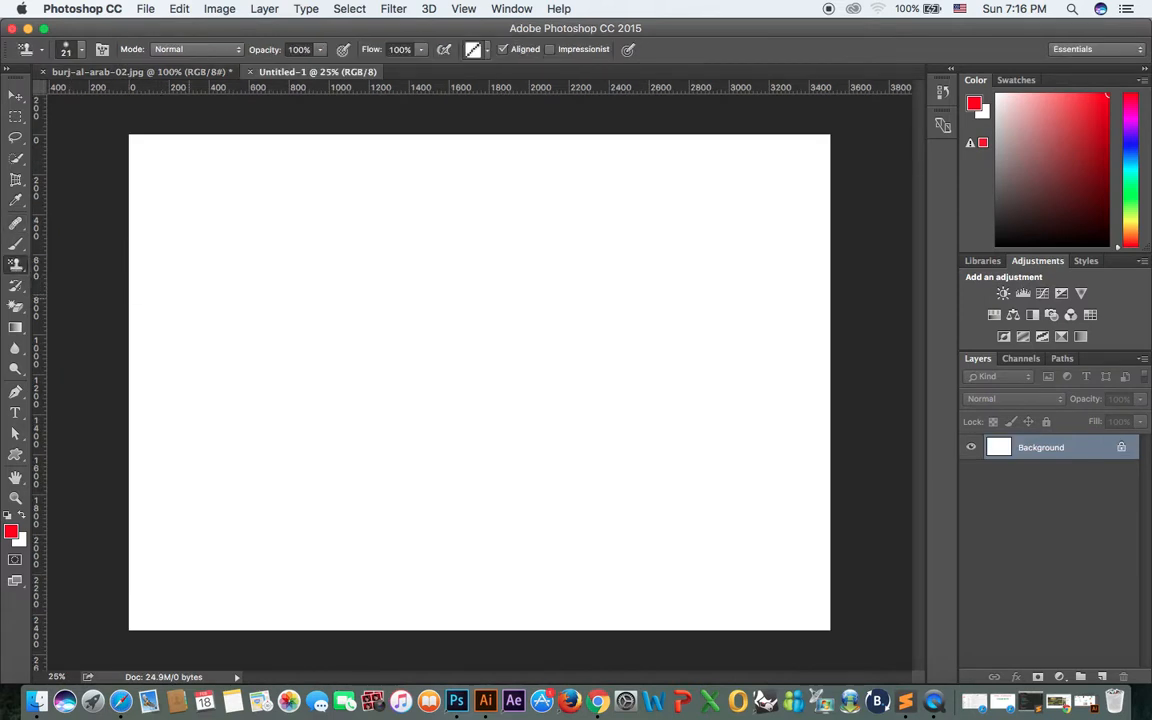
pyautogui.moveTo(188, 298)
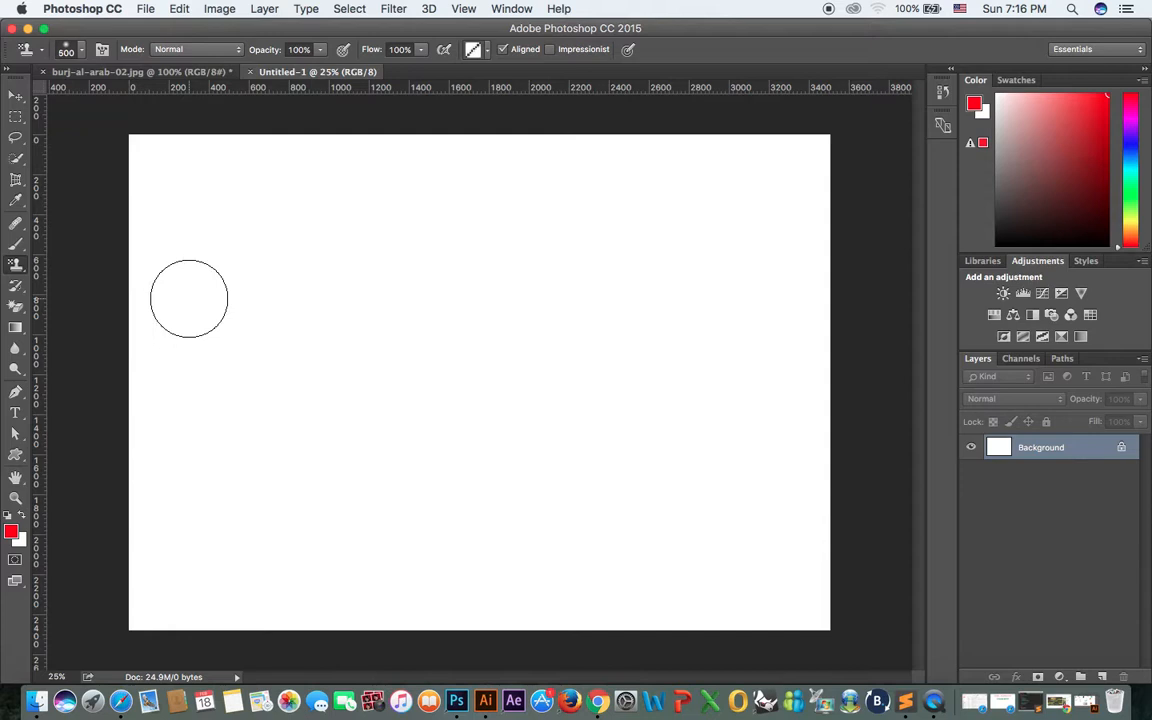
# Choose the yellow textured swatch as the Pattern Stamp pattern
pyautogui.click(488, 48)
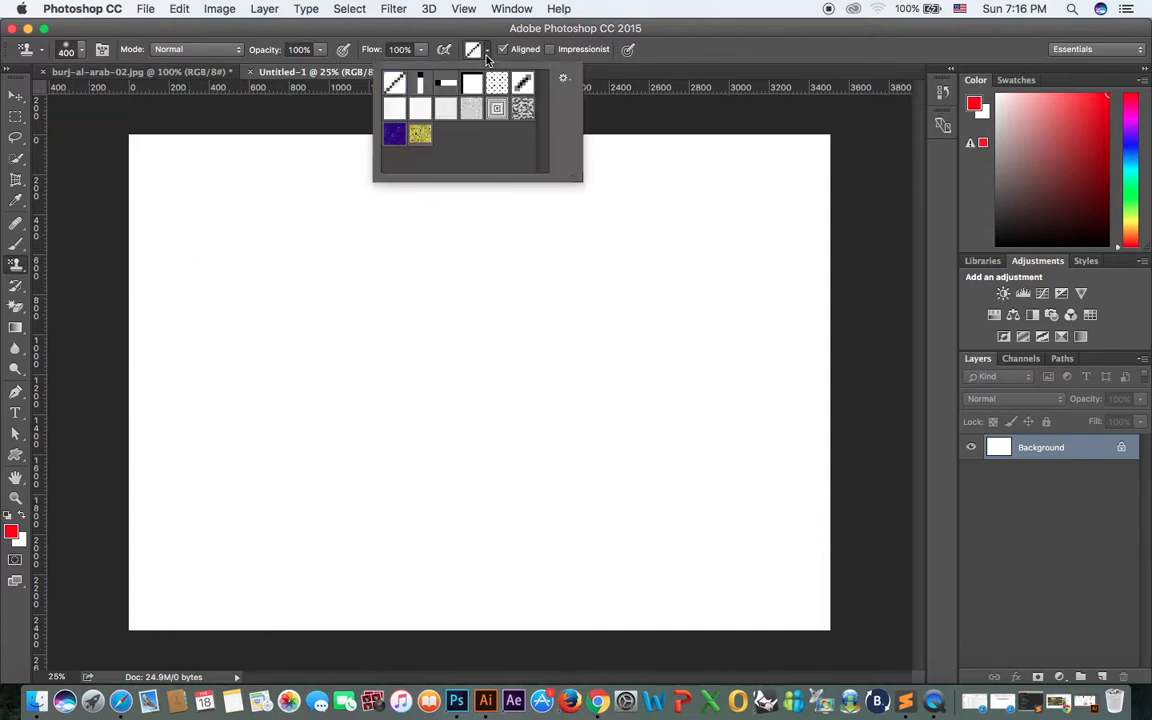
pyautogui.click(392, 132)
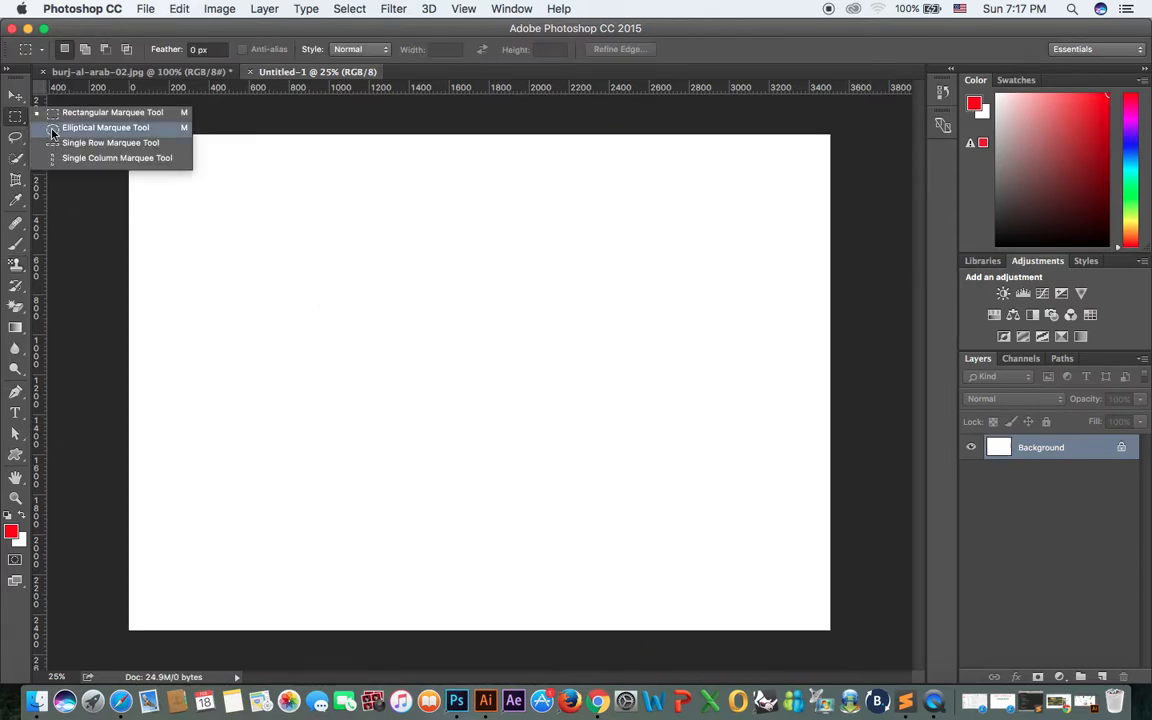
pyautogui.click(106, 128)
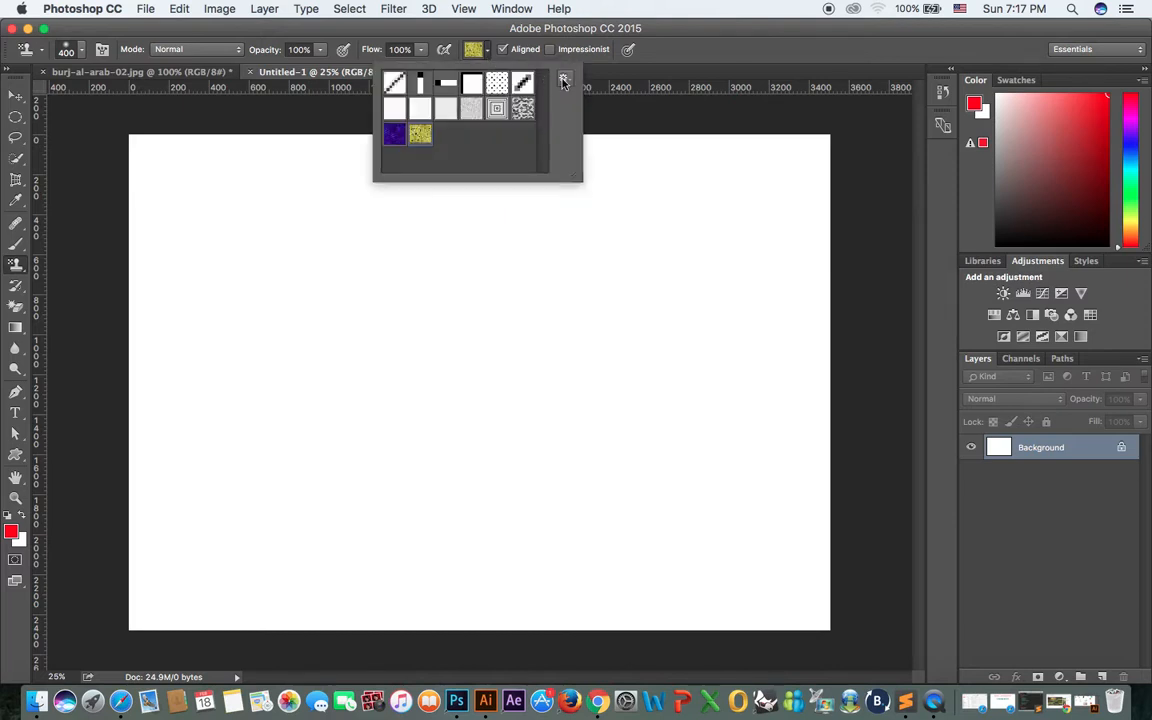
# Load the Patterns 2 library, replacing the current pattern set
pyautogui.click(564, 80)
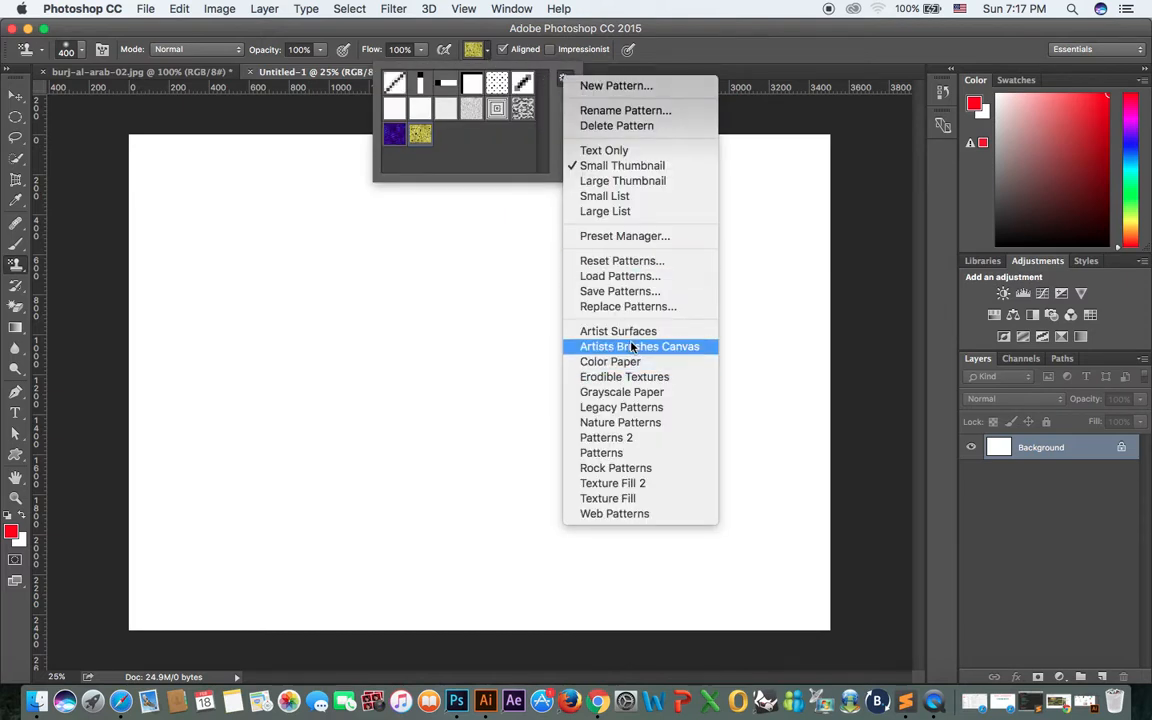
pyautogui.moveTo(640, 346)
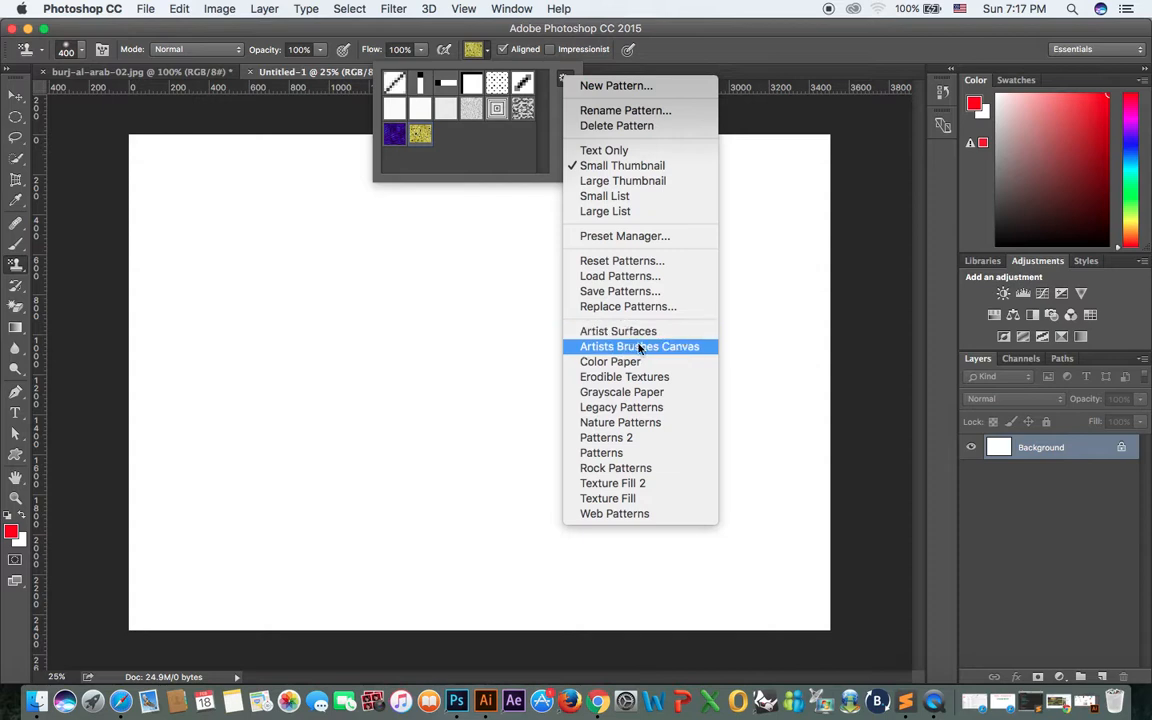
pyautogui.moveTo(648, 408)
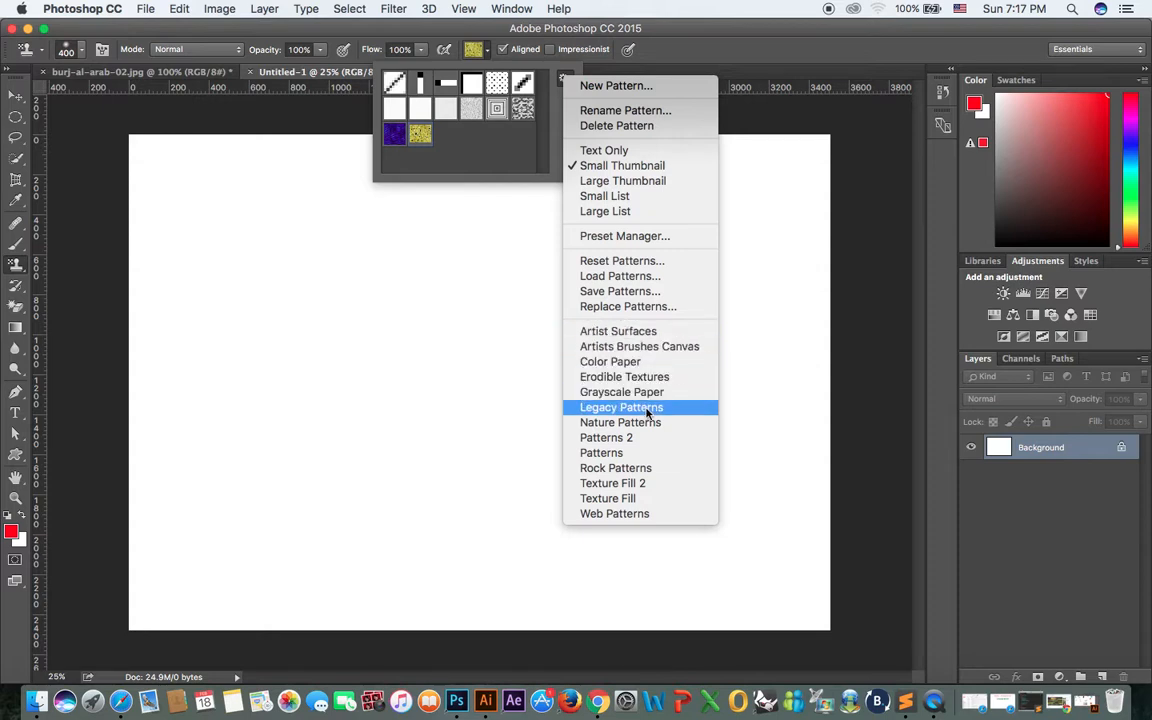
pyautogui.moveTo(638, 436)
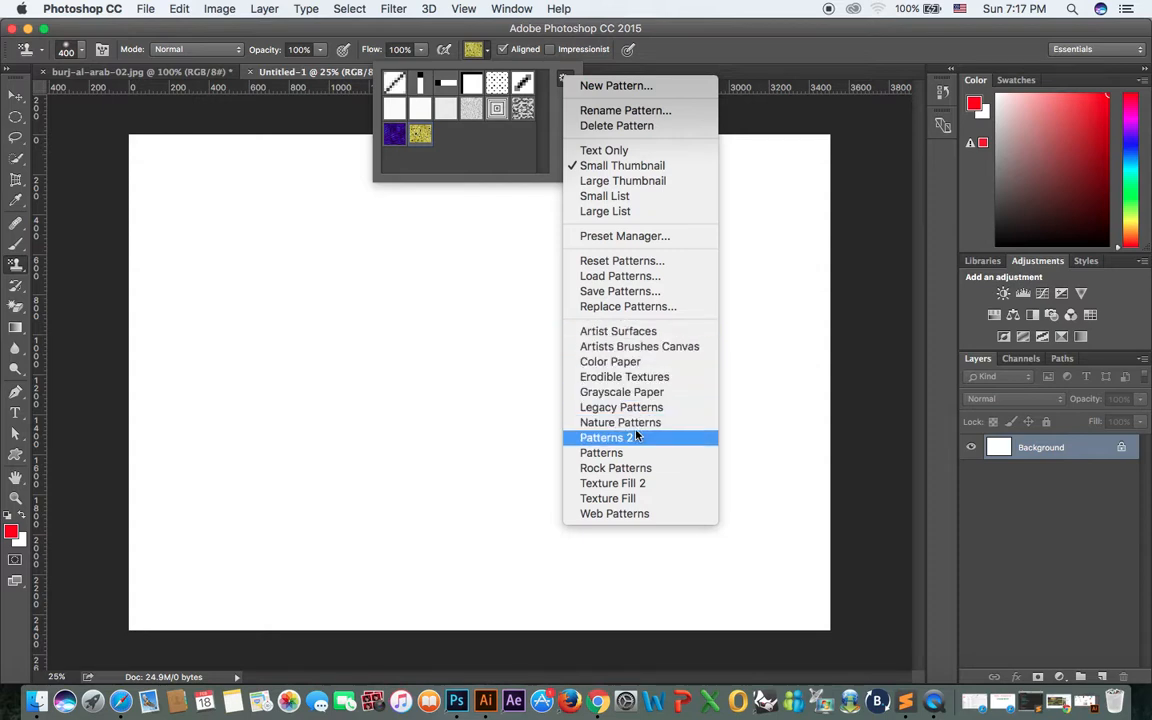
pyautogui.moveTo(616, 468)
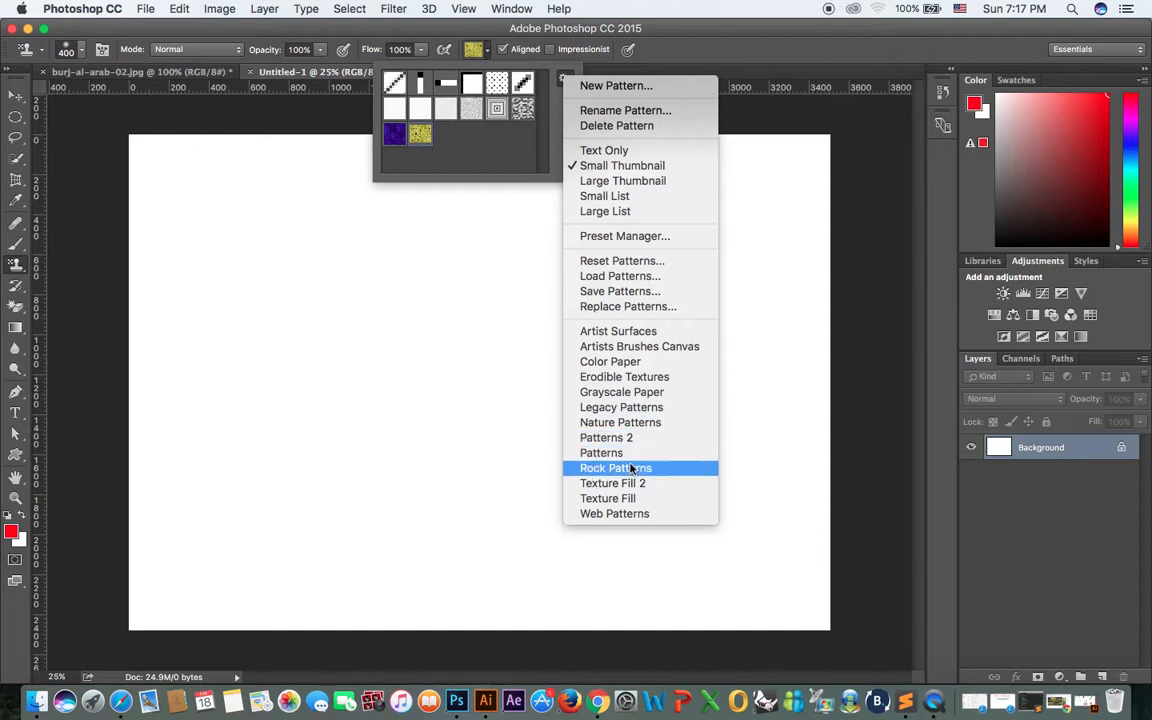
pyautogui.click(606, 436)
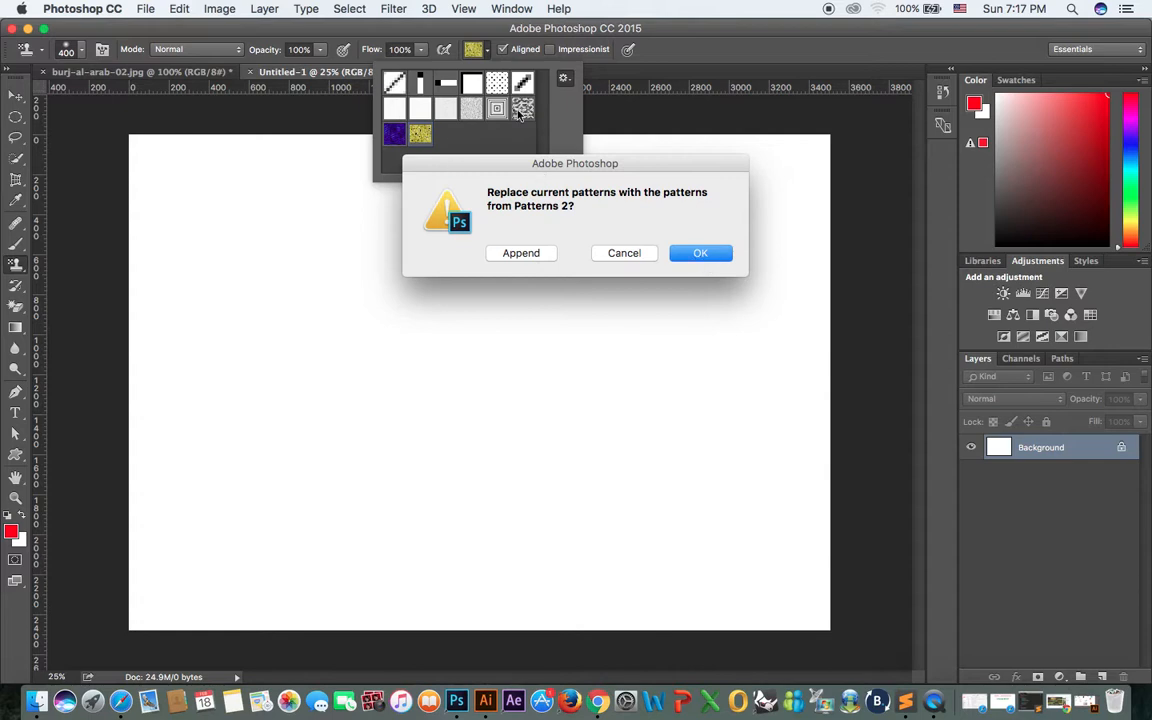
pyautogui.click(700, 252)
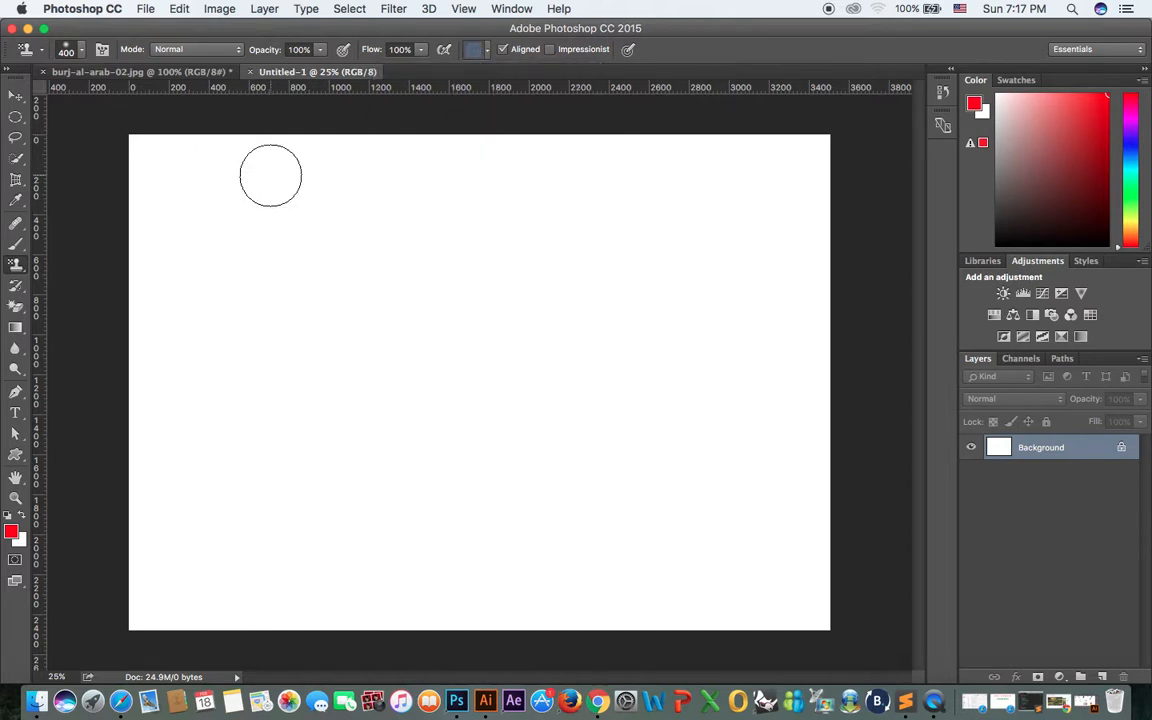
# Paint trial grey-blue pattern strokes across the canvas
pyautogui.moveTo(270, 176); pyautogui.dragTo(796, 248)
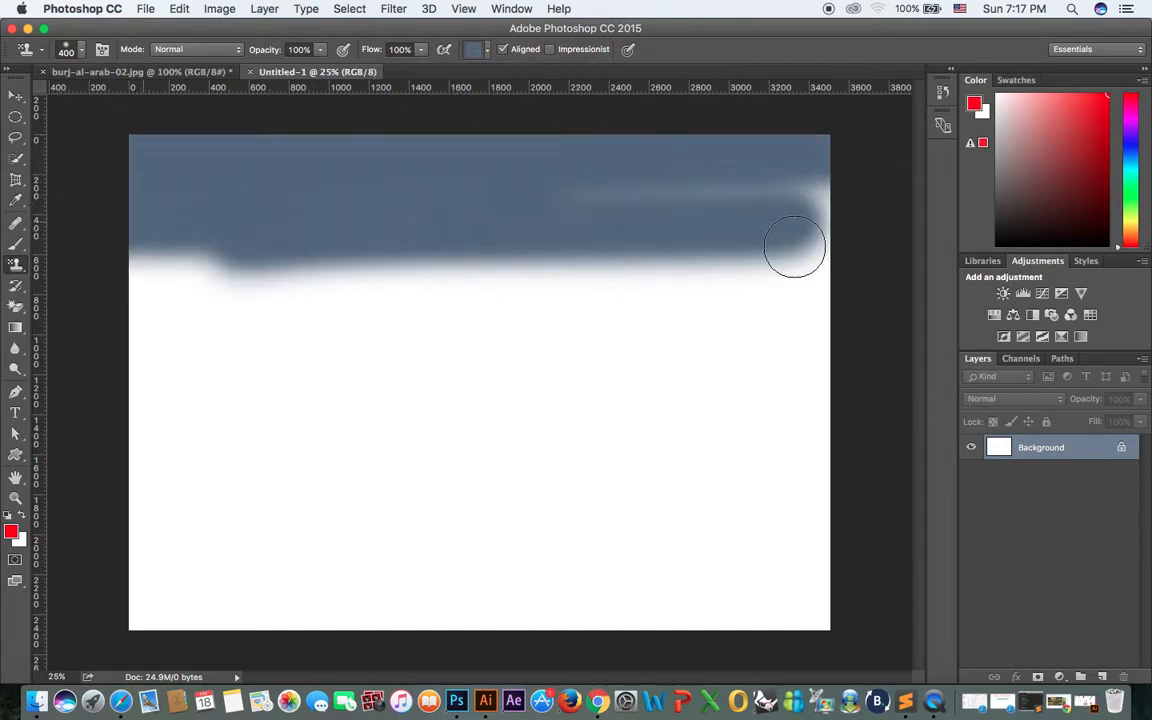
pyautogui.moveTo(796, 248); pyautogui.dragTo(160, 396)
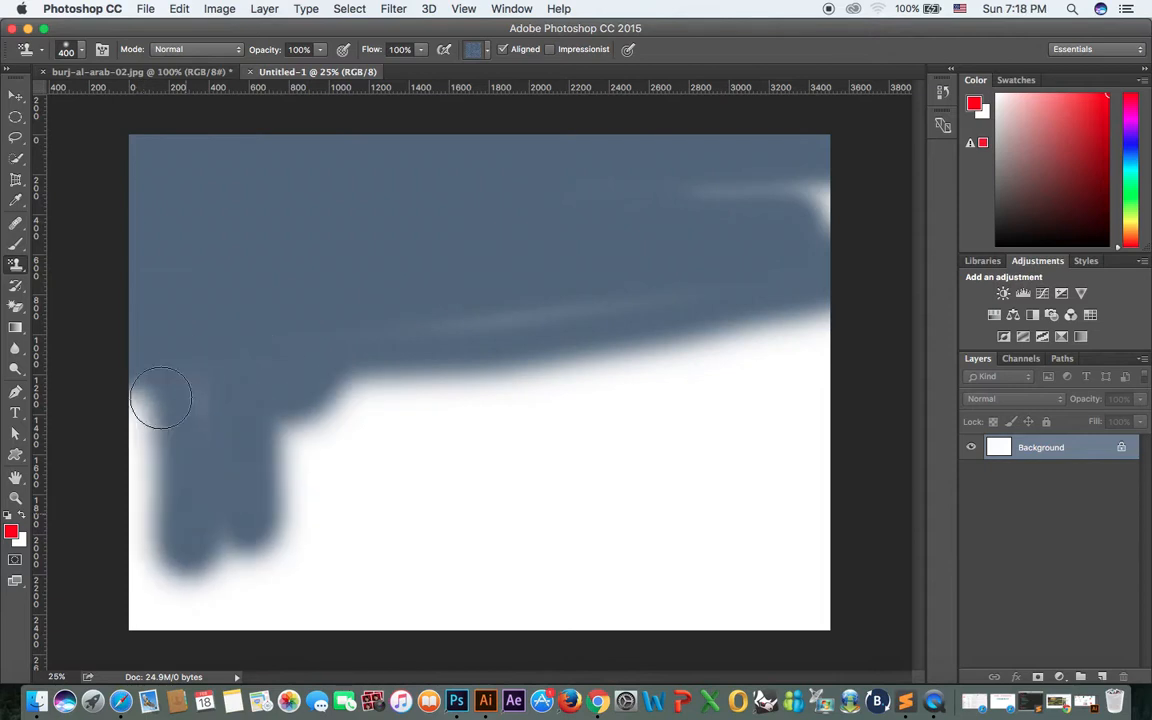
pyautogui.moveTo(160, 400); pyautogui.dragTo(456, 376)
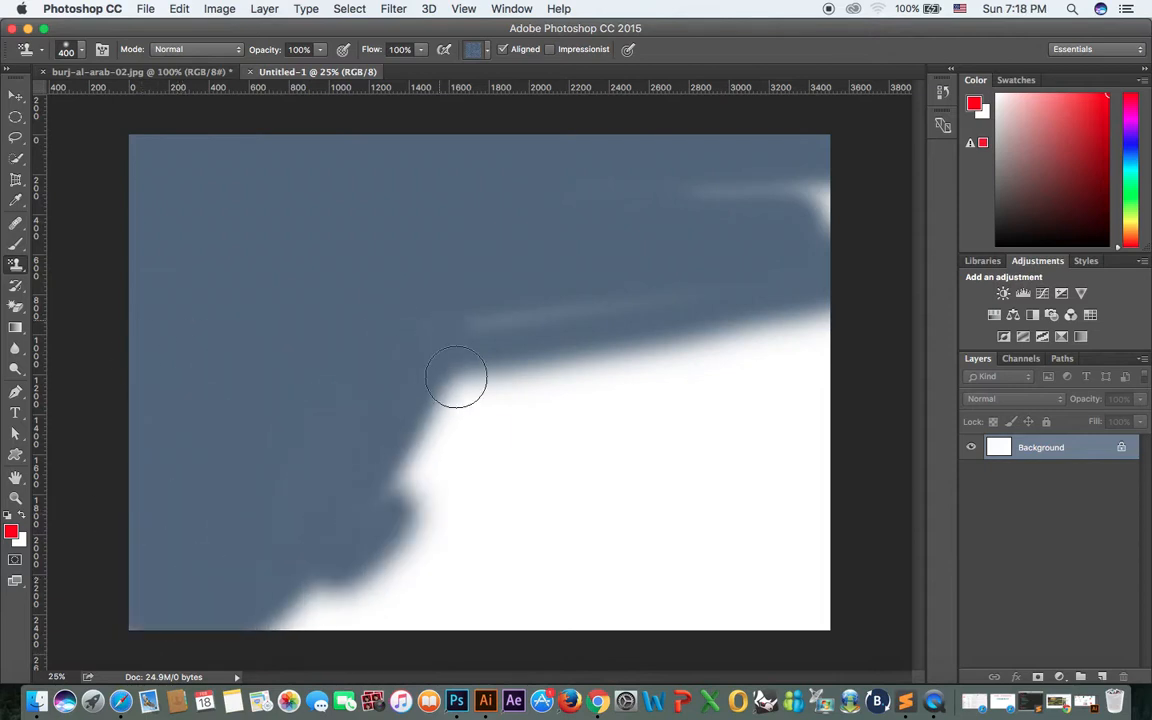
pyautogui.moveTo(456, 376); pyautogui.dragTo(444, 488)
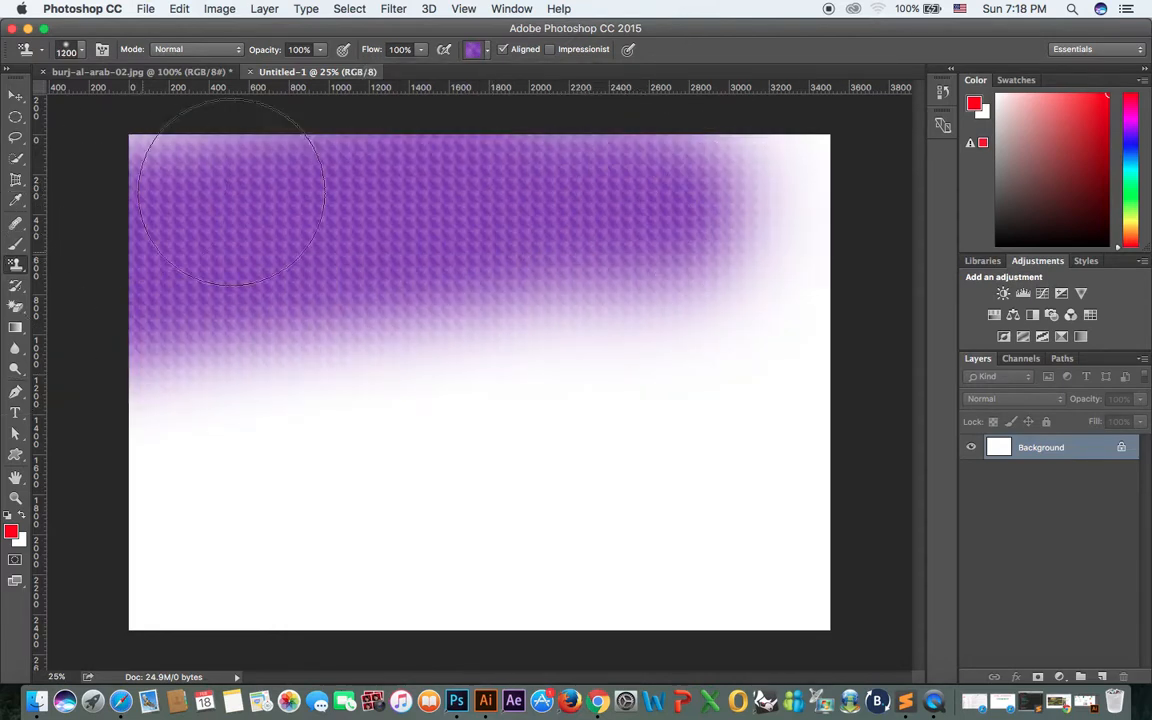
# Paint trial purple pattern strokes, leaving purple as the stamp pattern
pyautogui.moveTo(230, 190); pyautogui.dragTo(676, 414)
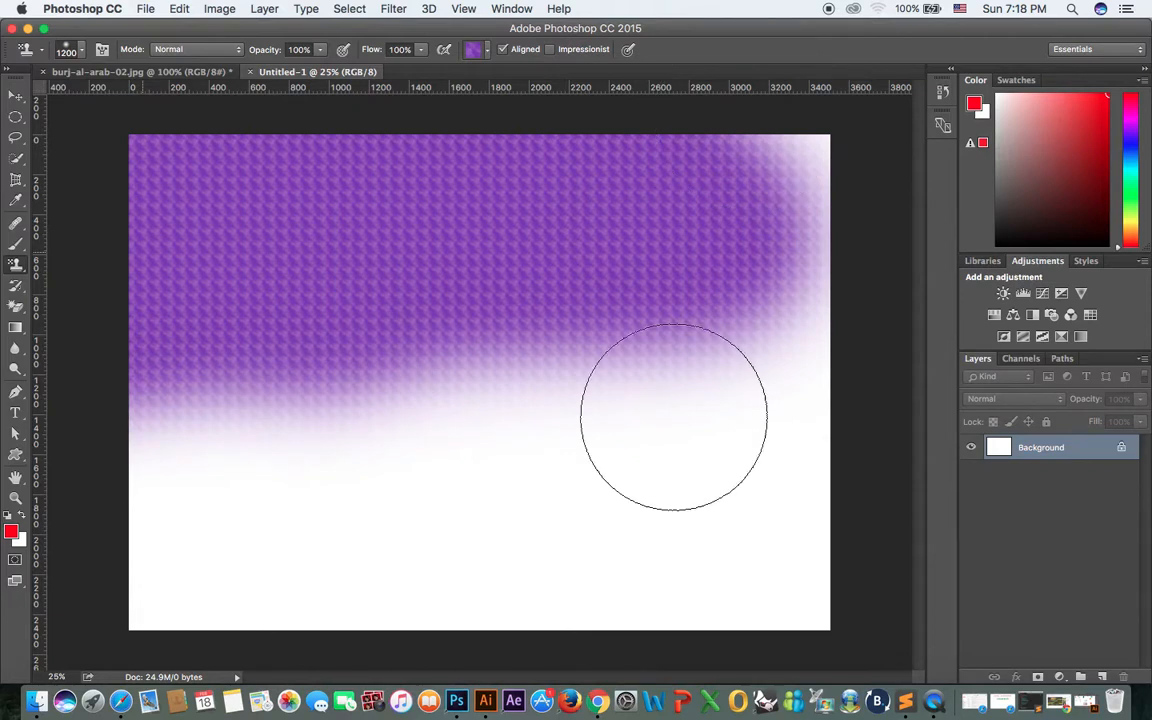
pyautogui.moveTo(676, 414); pyautogui.dragTo(650, 440)
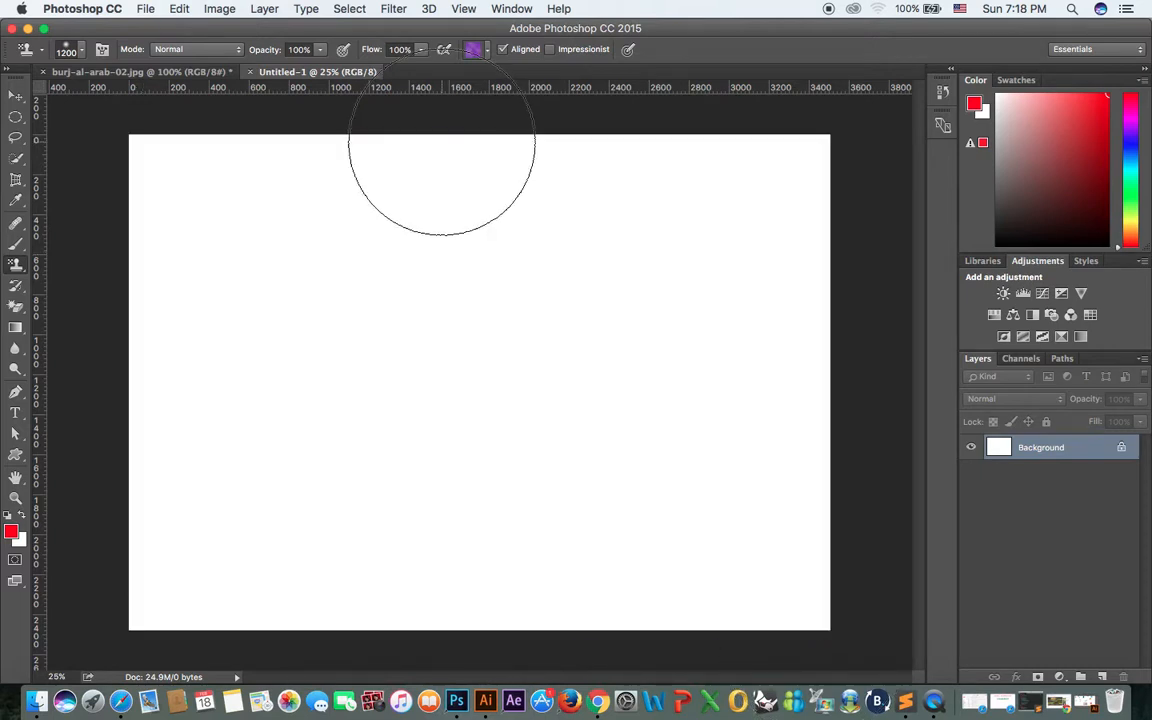
# Set the canvas size to 500 × 300 pixels and accept the clipping warning
pyautogui.click(220, 8)
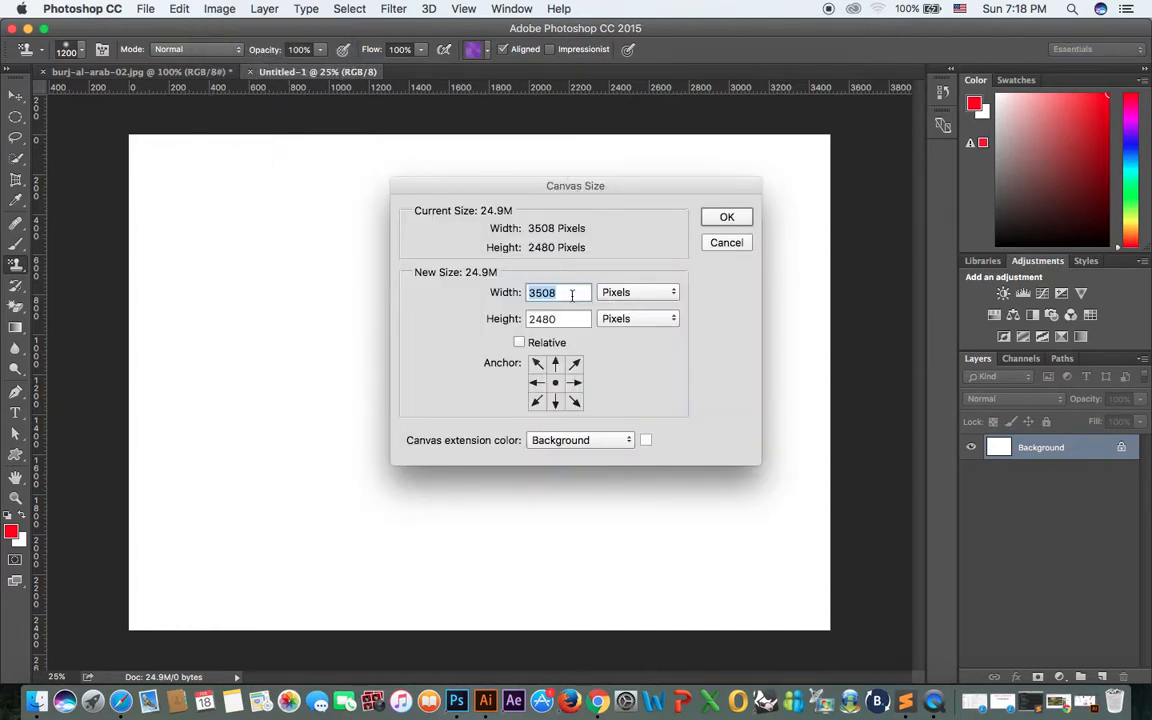
pyautogui.write('500')
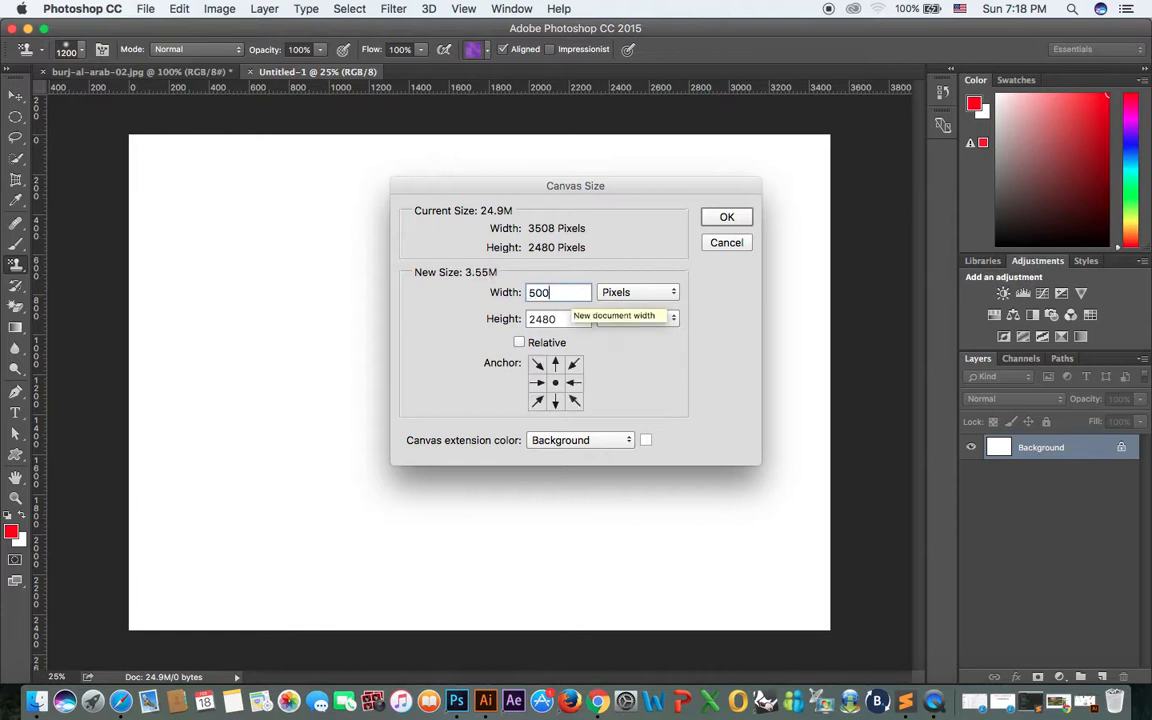
pyautogui.write('300')
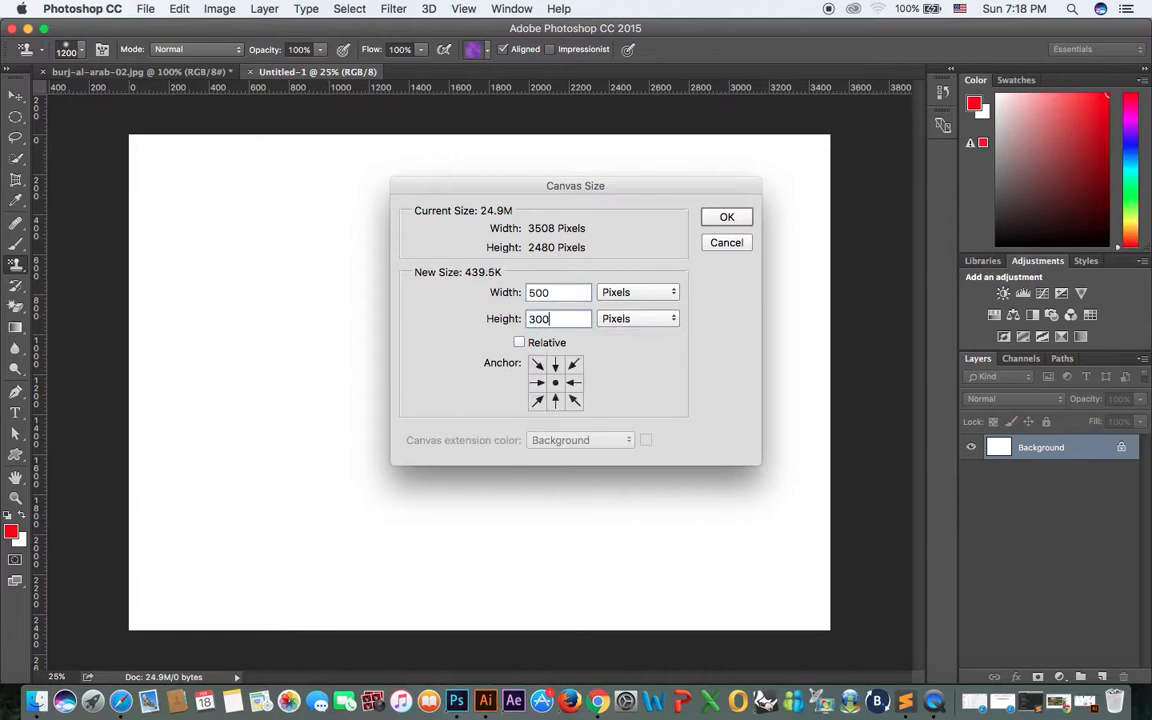
pyautogui.click(726, 216)
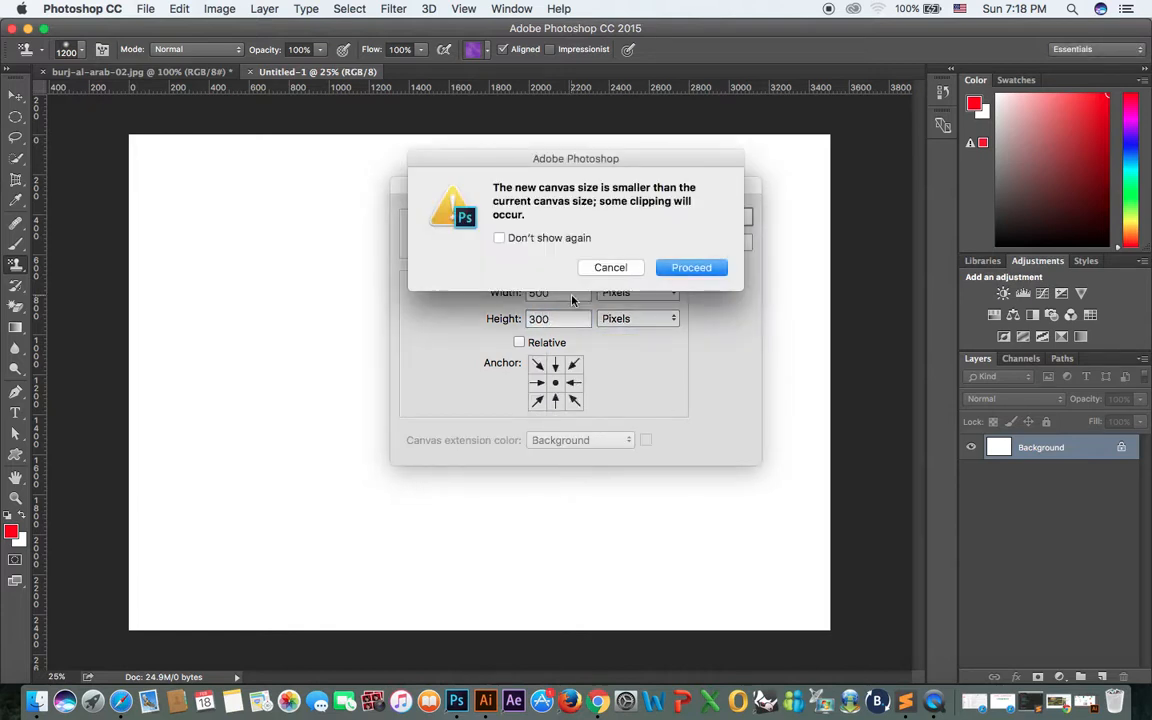
pyautogui.click(692, 268)
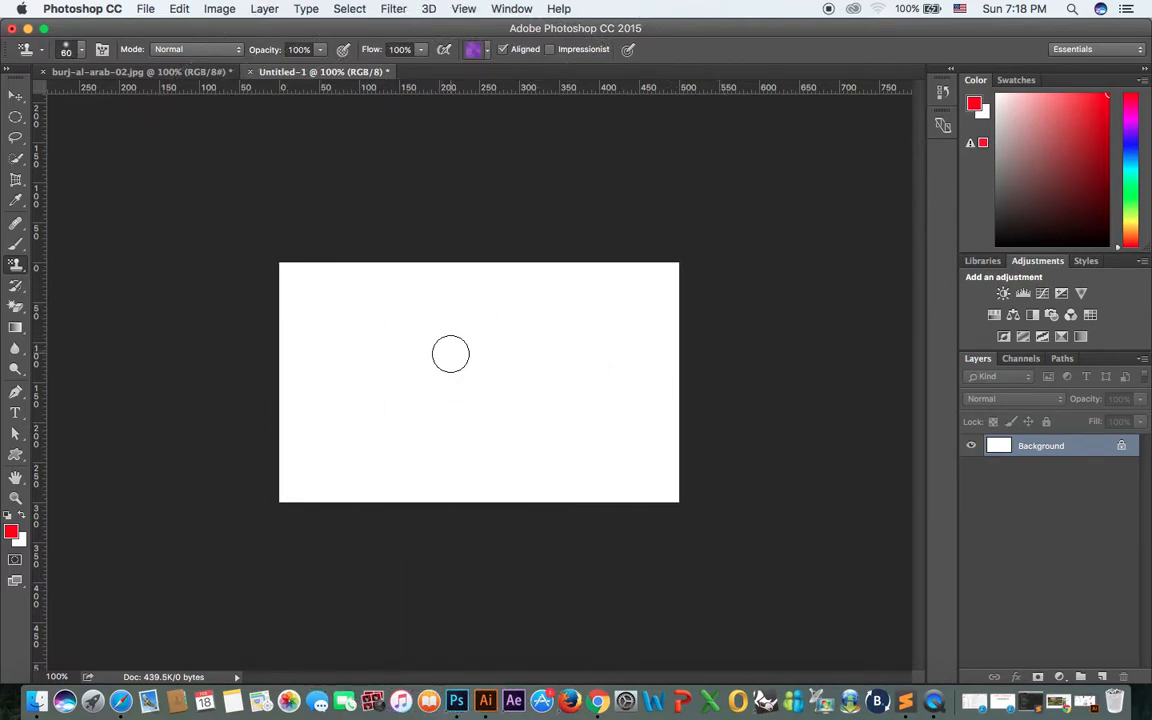
# Fill the whole 500 × 300 canvas with the purple pattern
pyautogui.moveTo(450, 352); pyautogui.dragTo(410, 268)
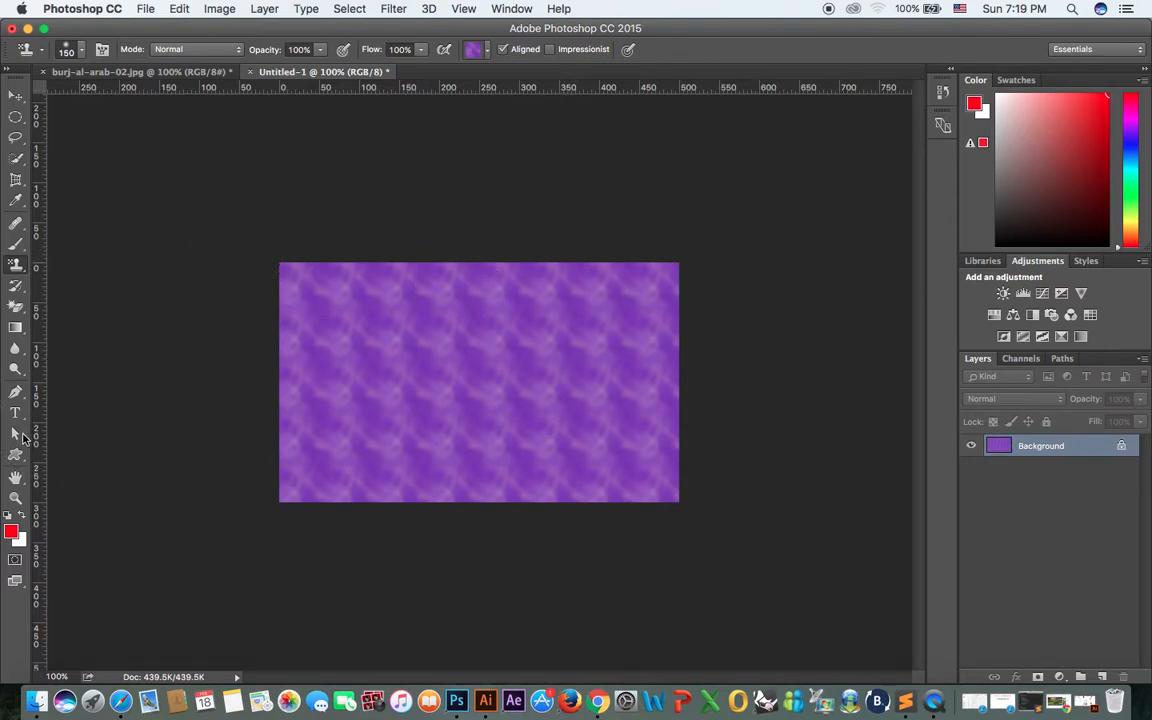
pyautogui.click(16, 412)
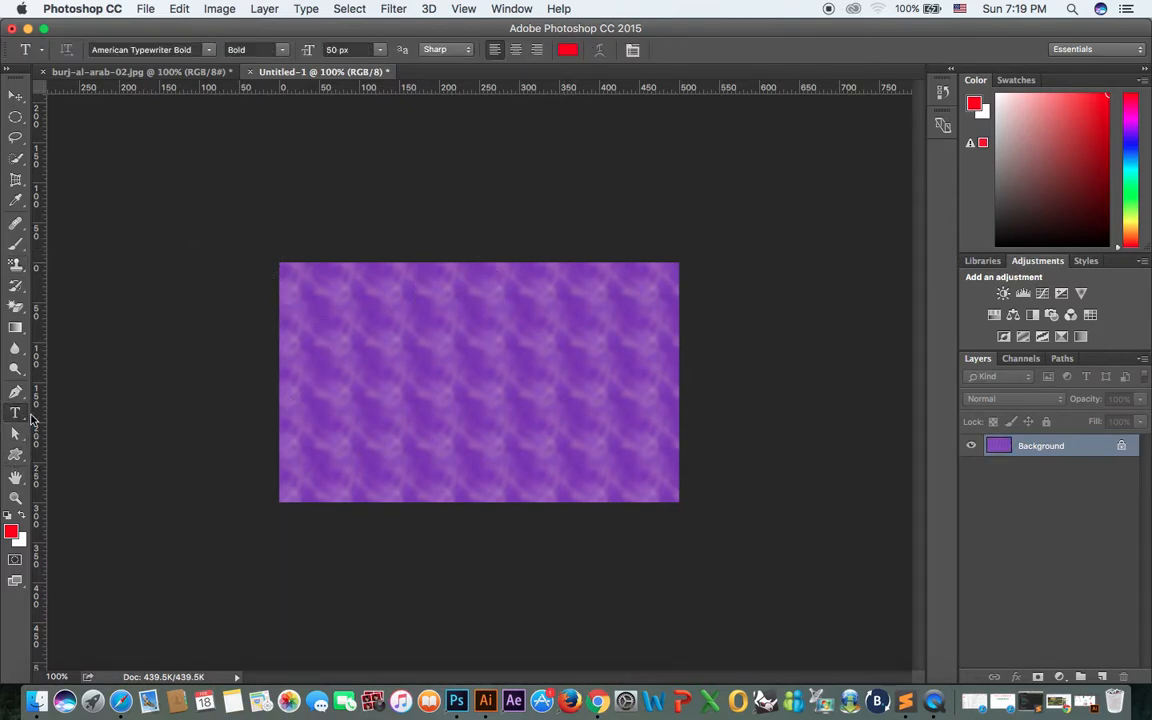
# Add white 'MCTC DUBAI' text centred on the purple canvas
pyautogui.click(16, 412)
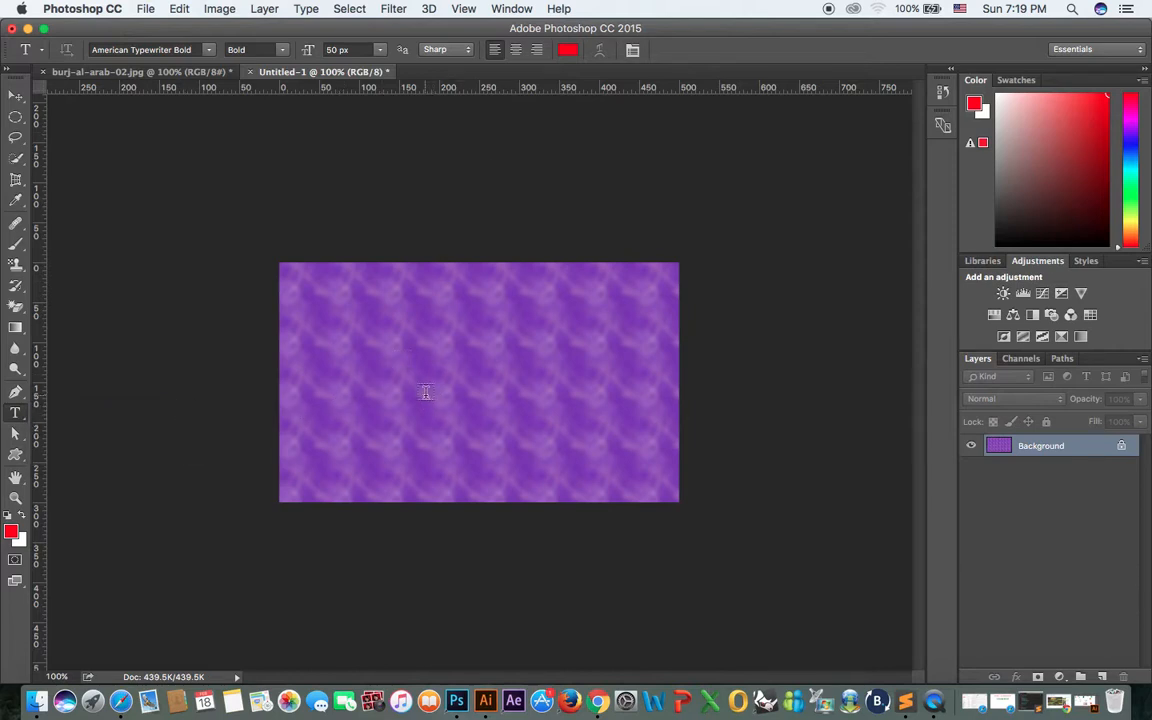
pyautogui.click(424, 390)
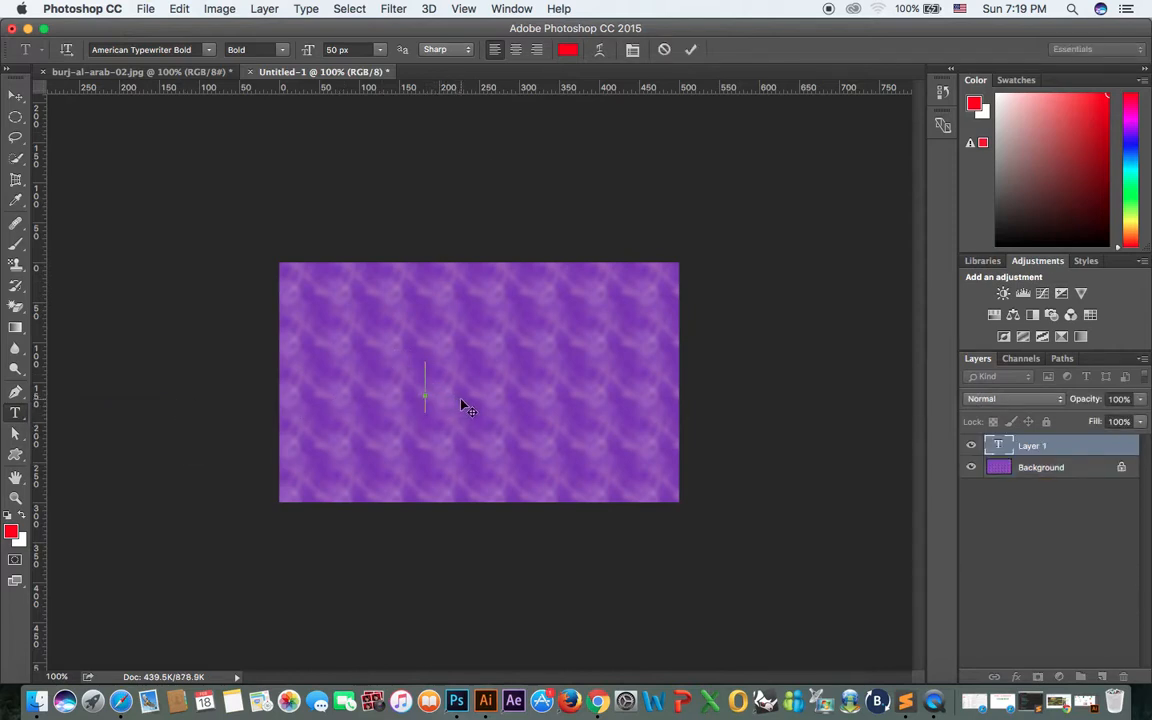
pyautogui.write('MCT')
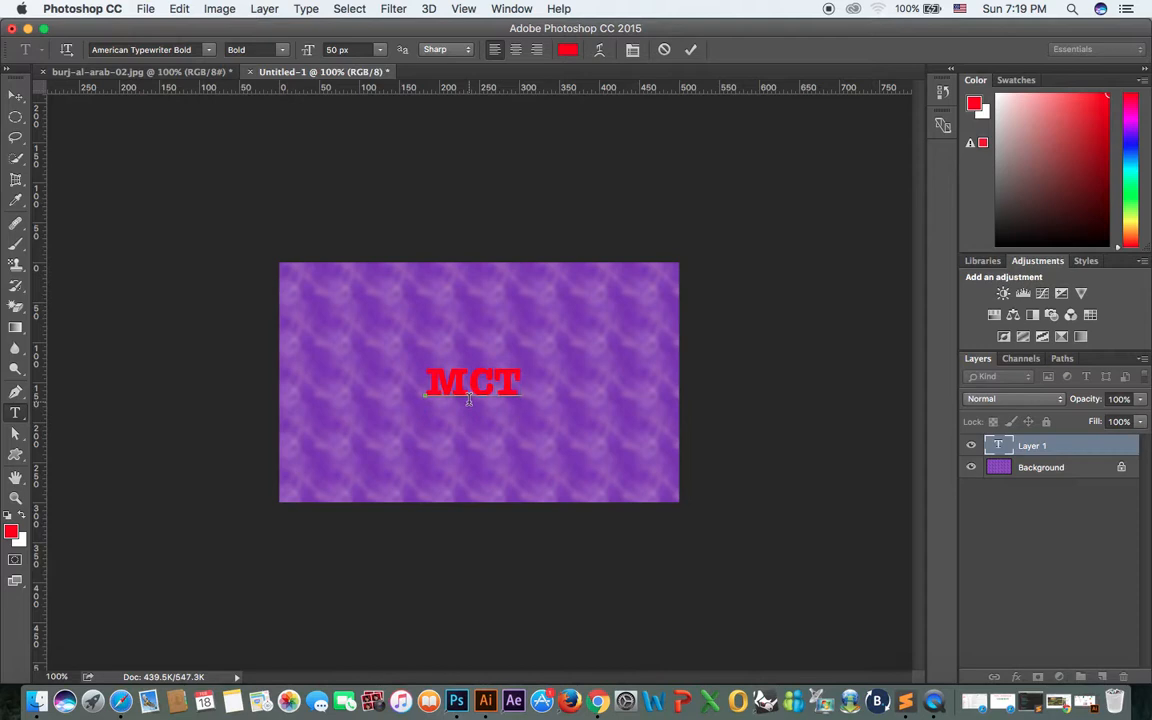
pyautogui.write('C DUBA')
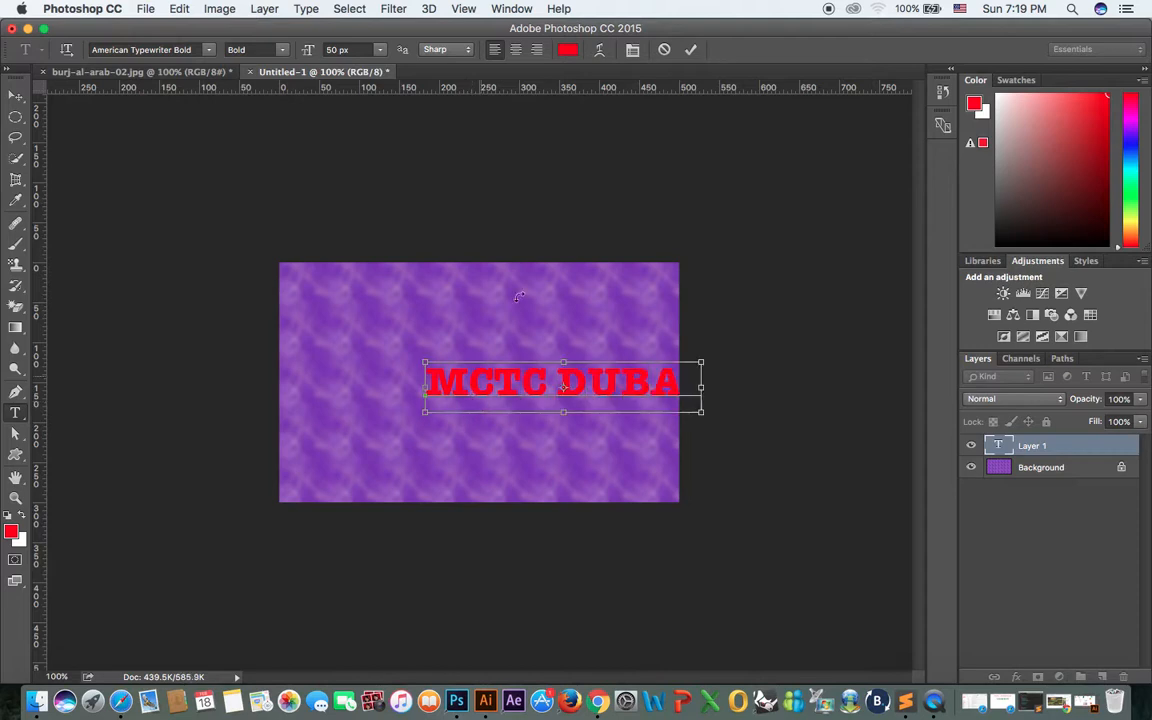
pyautogui.click(568, 50)
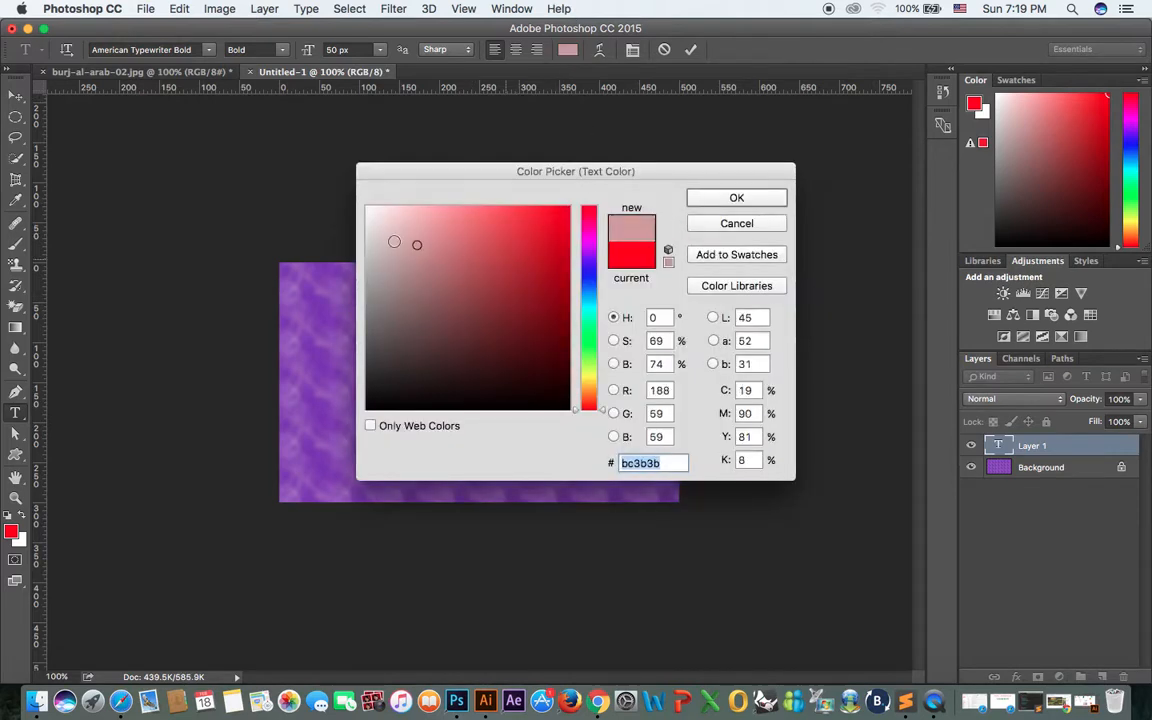
pyautogui.click(736, 198)
pyautogui.write('MCTC DUBAI')
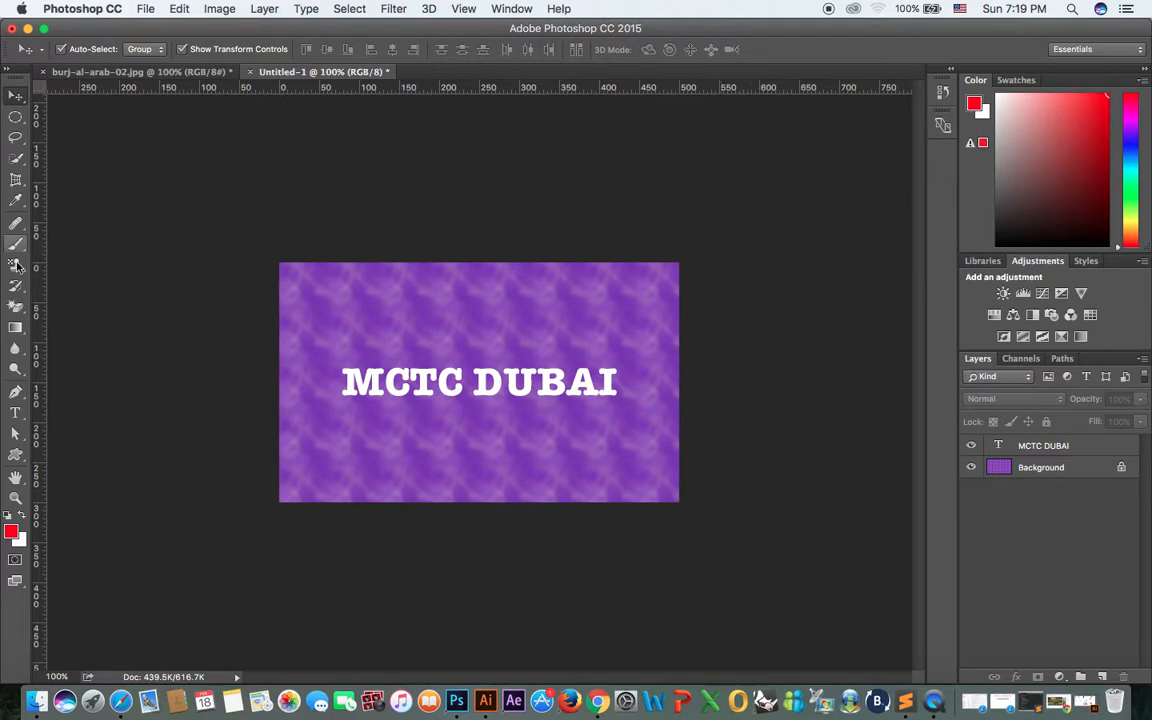
pyautogui.moveTo(16, 264)
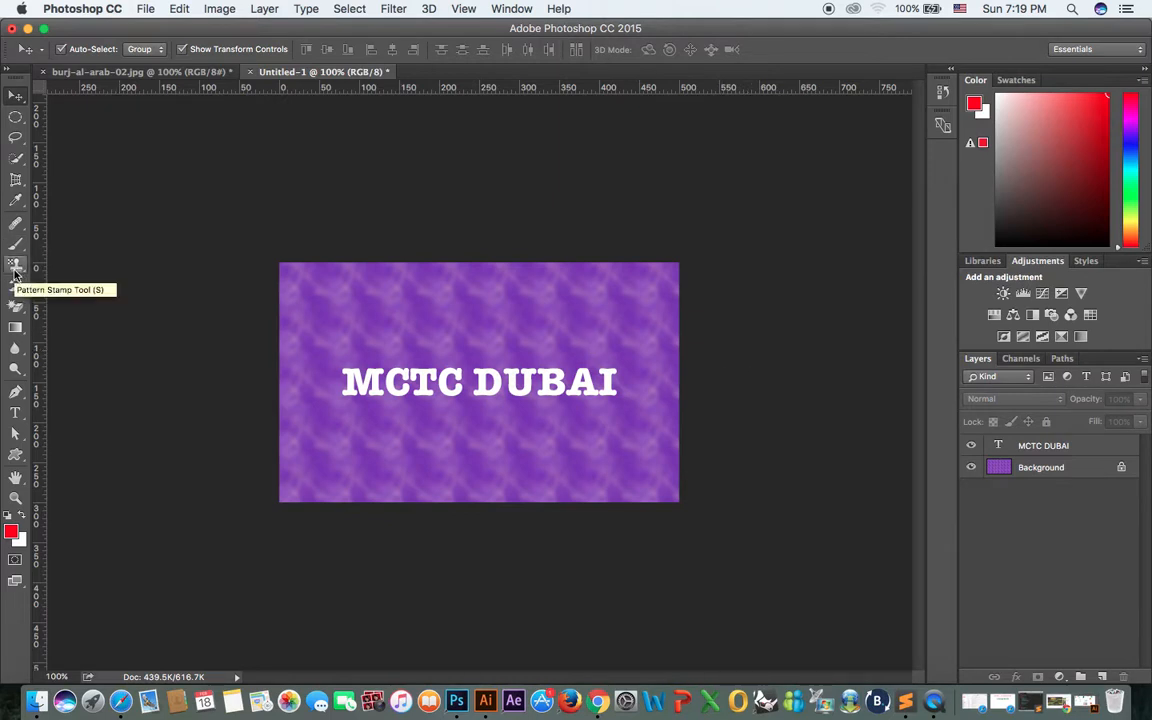